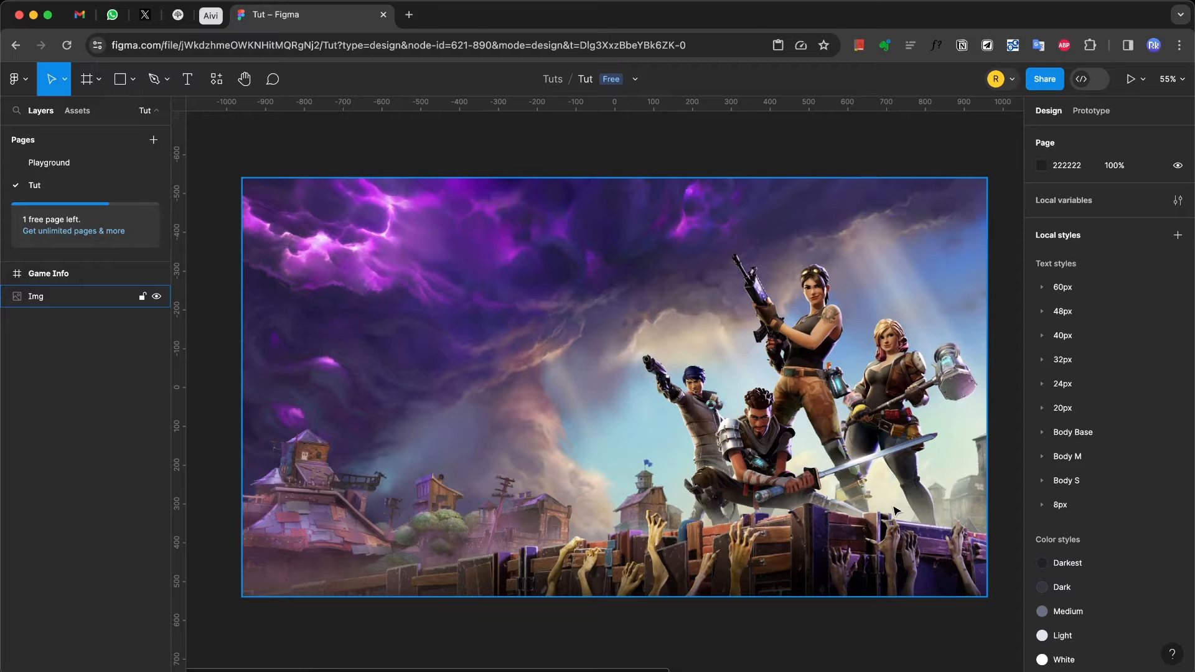
# Start tracing the central character's outline with the Pen tool, placing anchors along the leg
pyautogui.scroll(3)
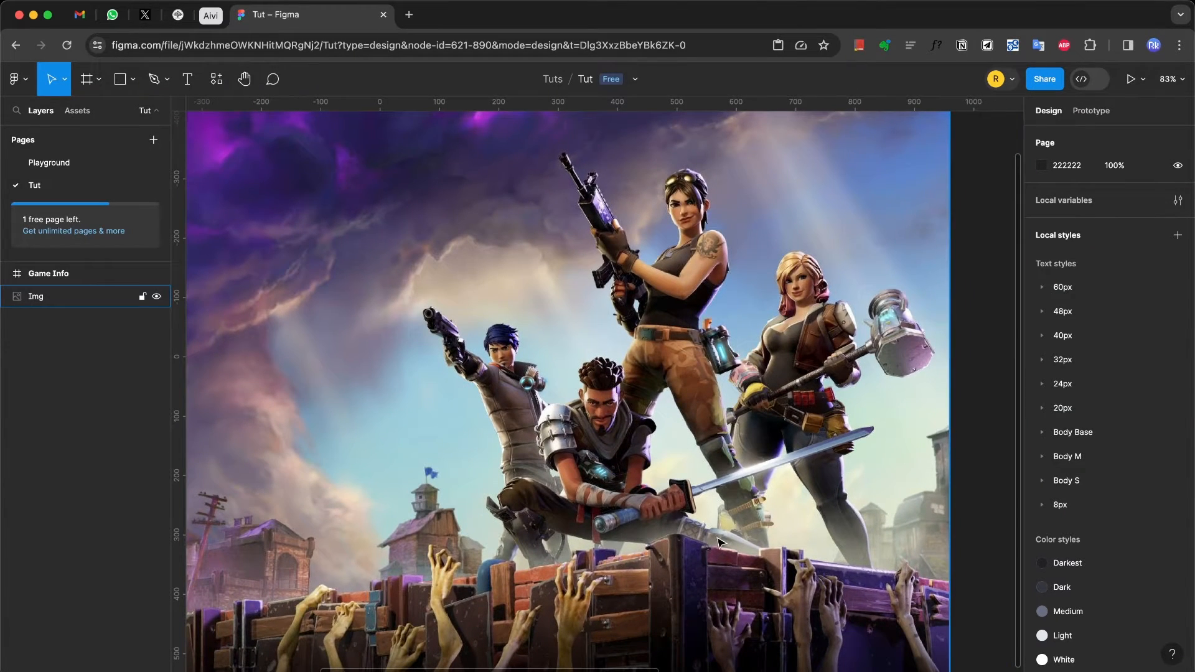
pyautogui.moveTo(754, 544)
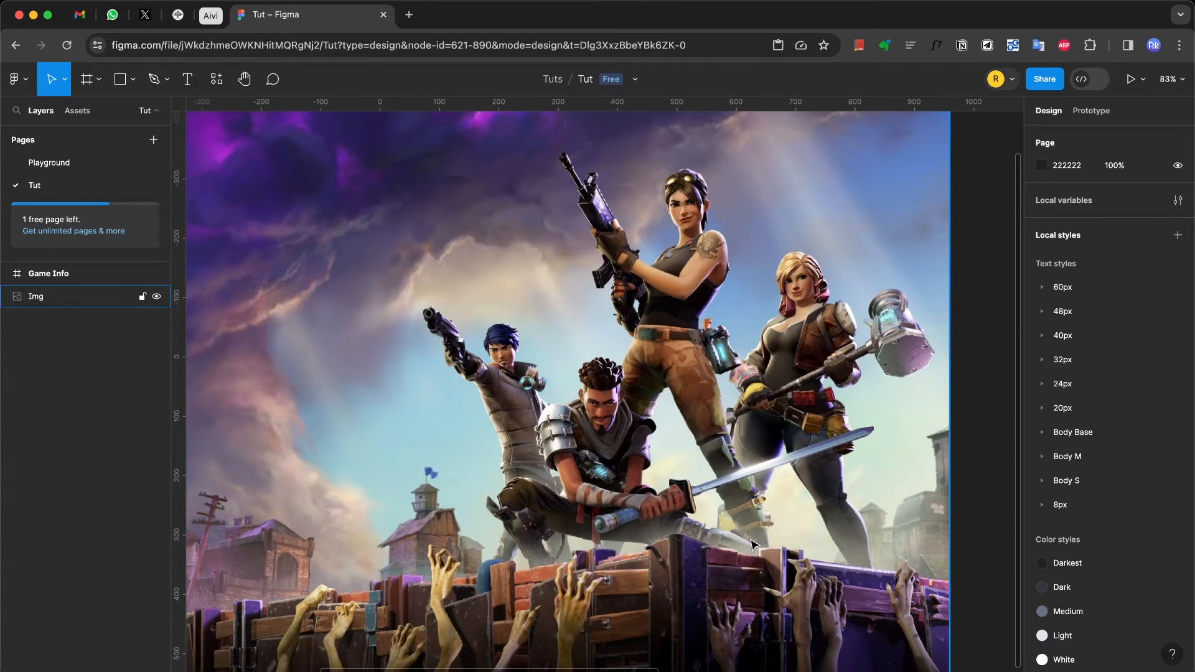
pyautogui.scroll(3)
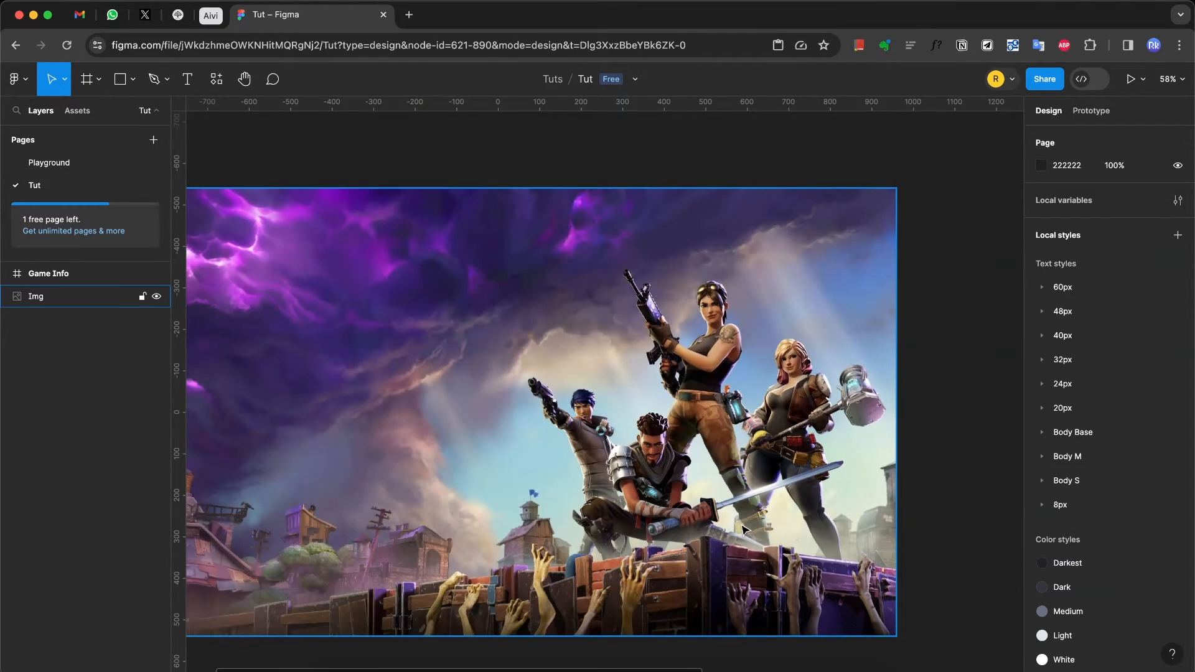
pyautogui.moveTo(698, 305)
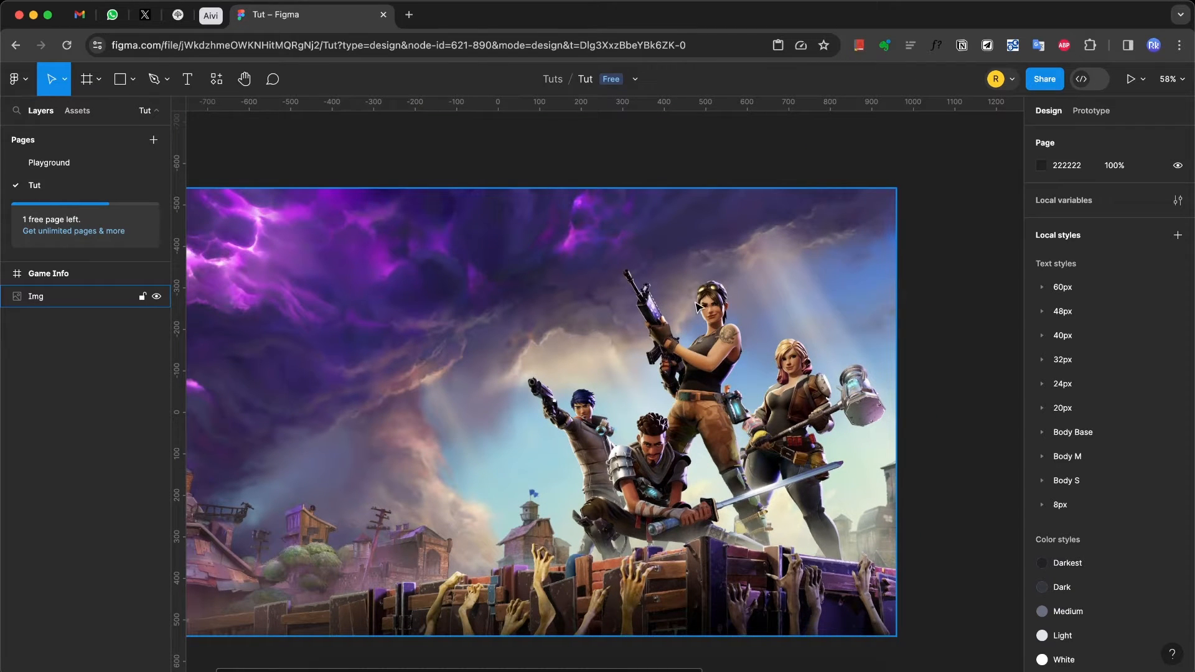
pyautogui.moveTo(620, 309)
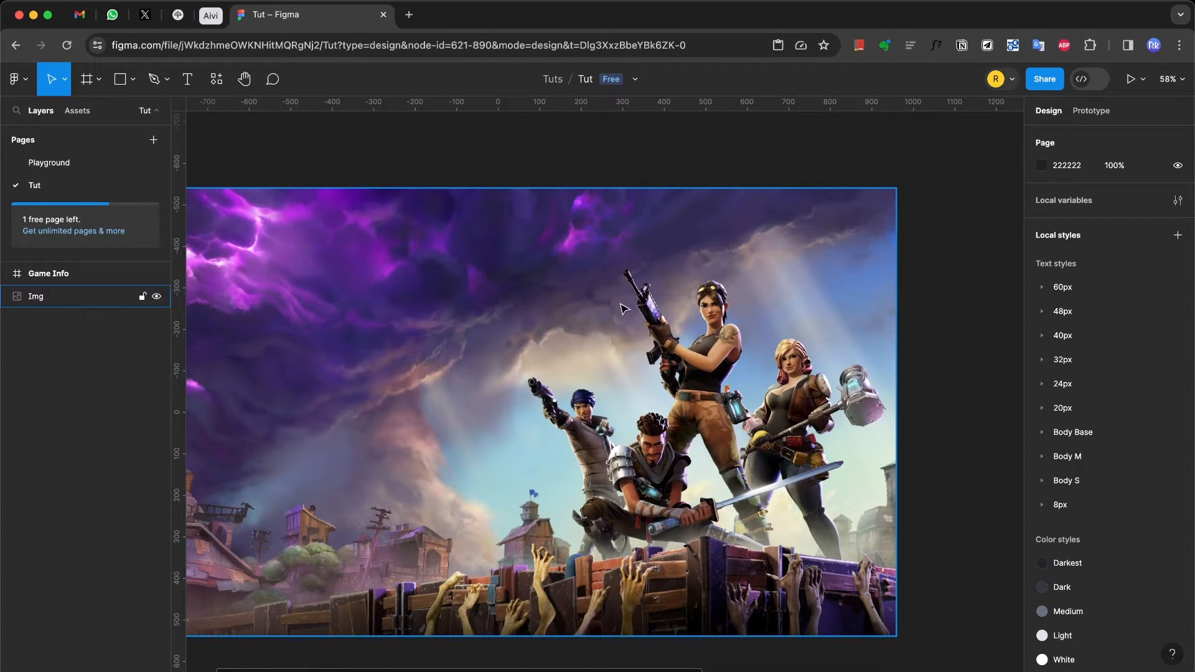
pyautogui.scroll(3)
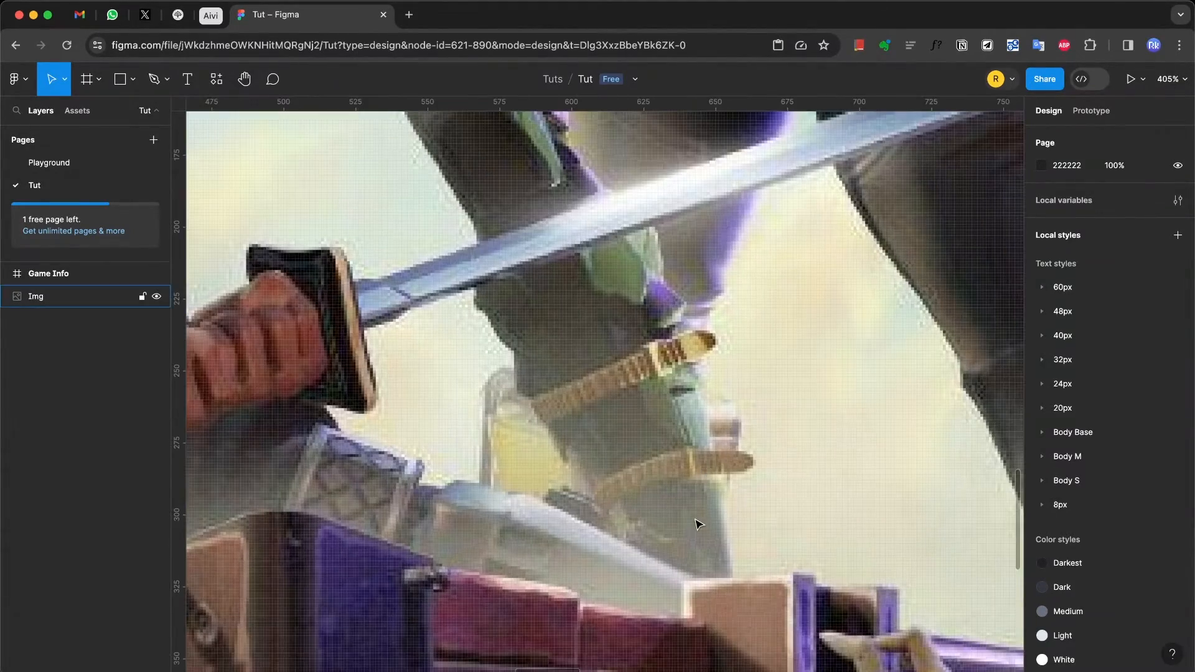
pyautogui.scroll(3)
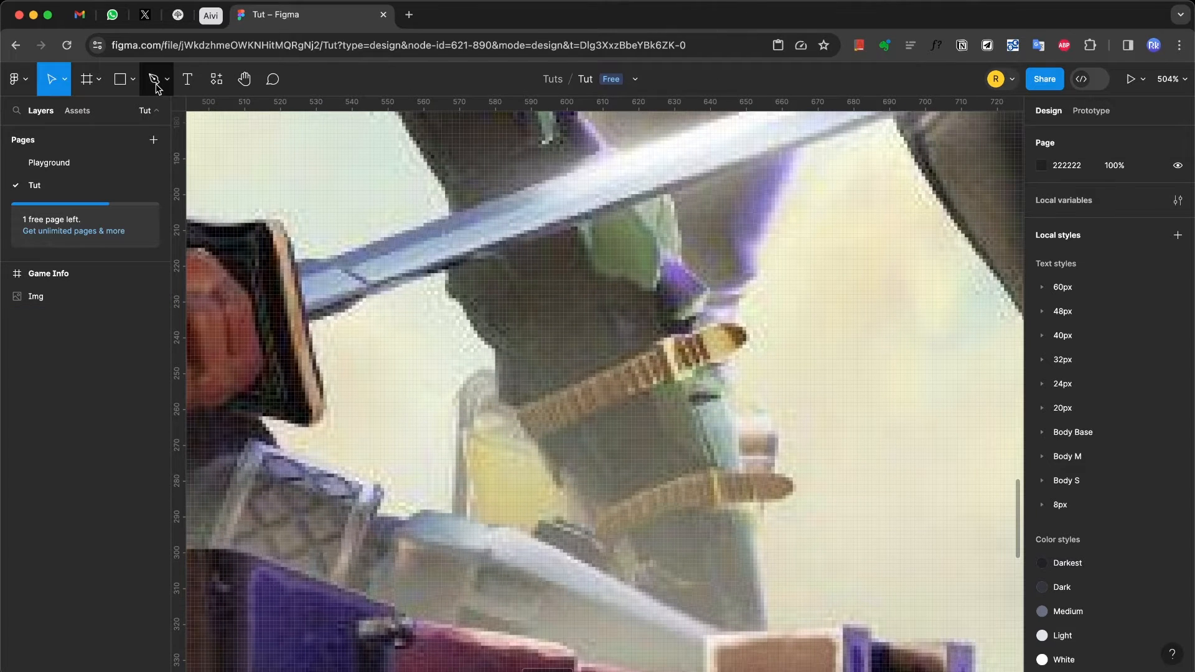
pyautogui.click(153, 79)
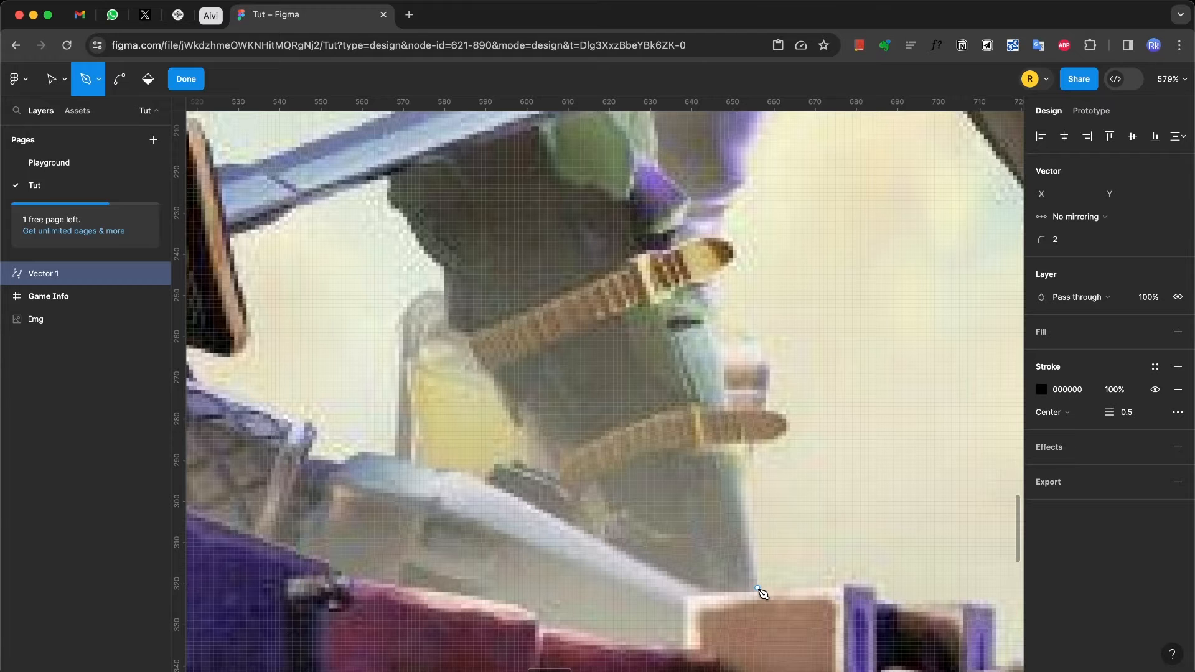
pyautogui.click(756, 588)
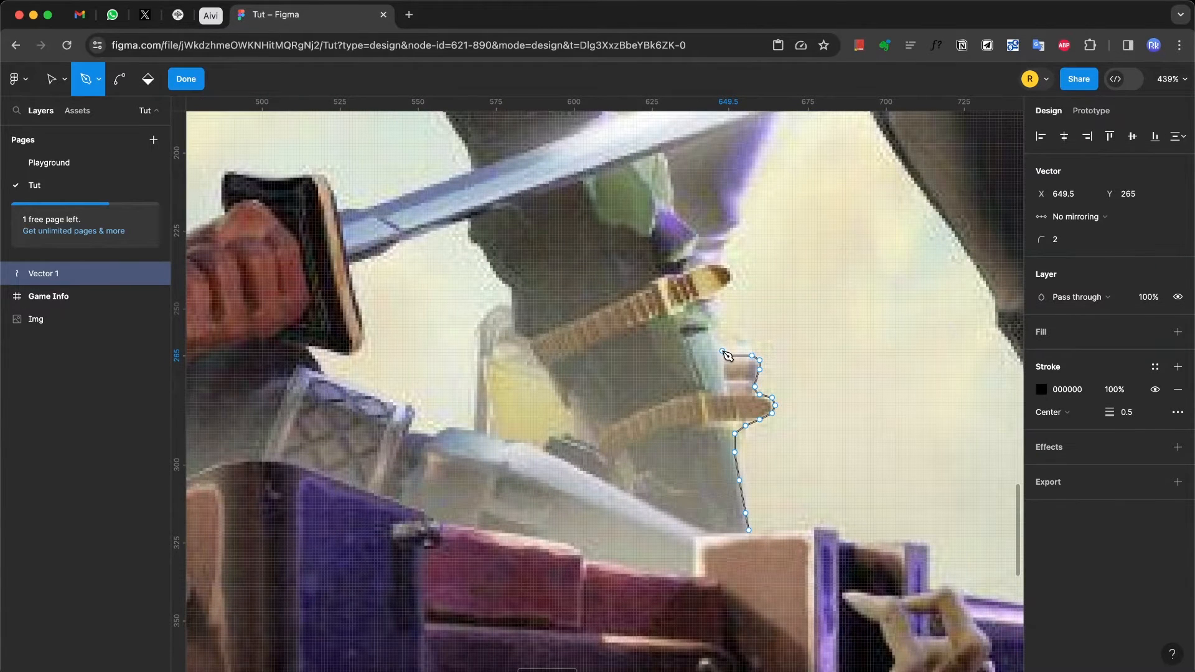
pyautogui.moveTo(722, 351)
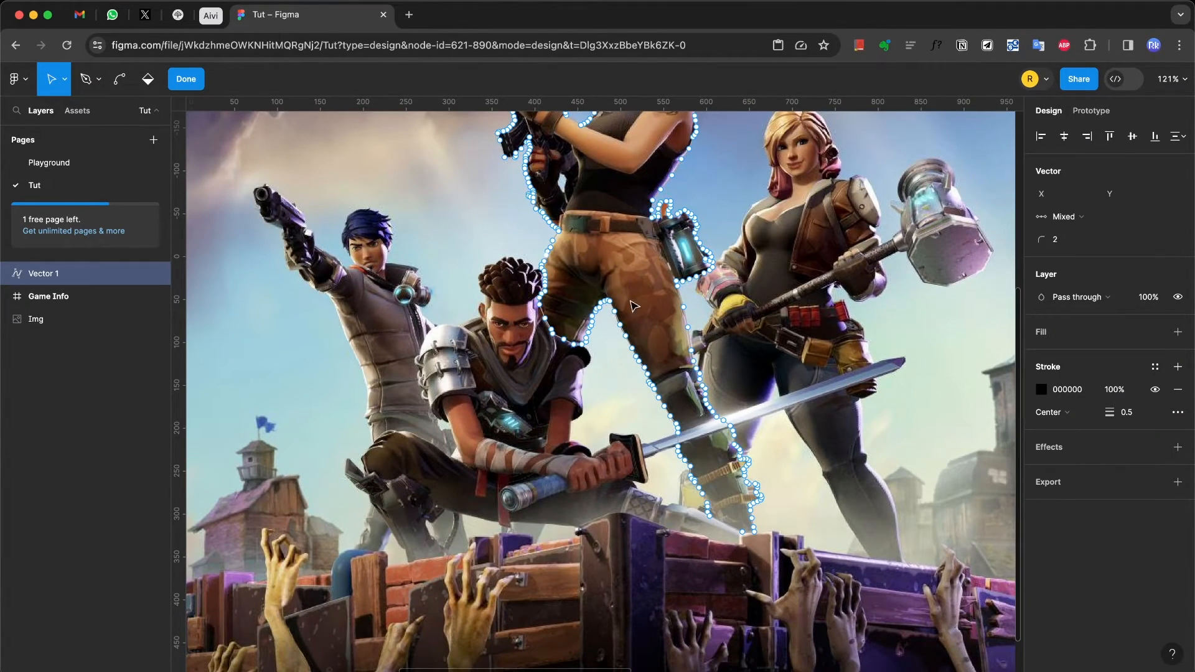
# Finish the Vector 1 path and give it a corner radius of 1
pyautogui.click(186, 78)
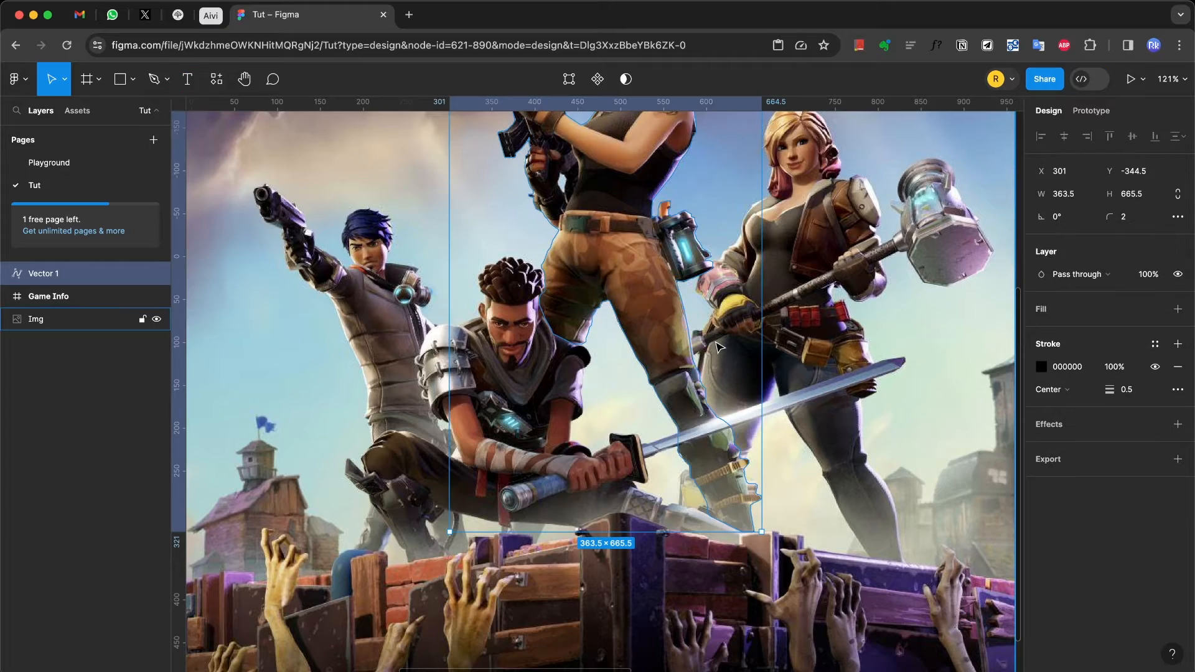
pyautogui.scroll(3)
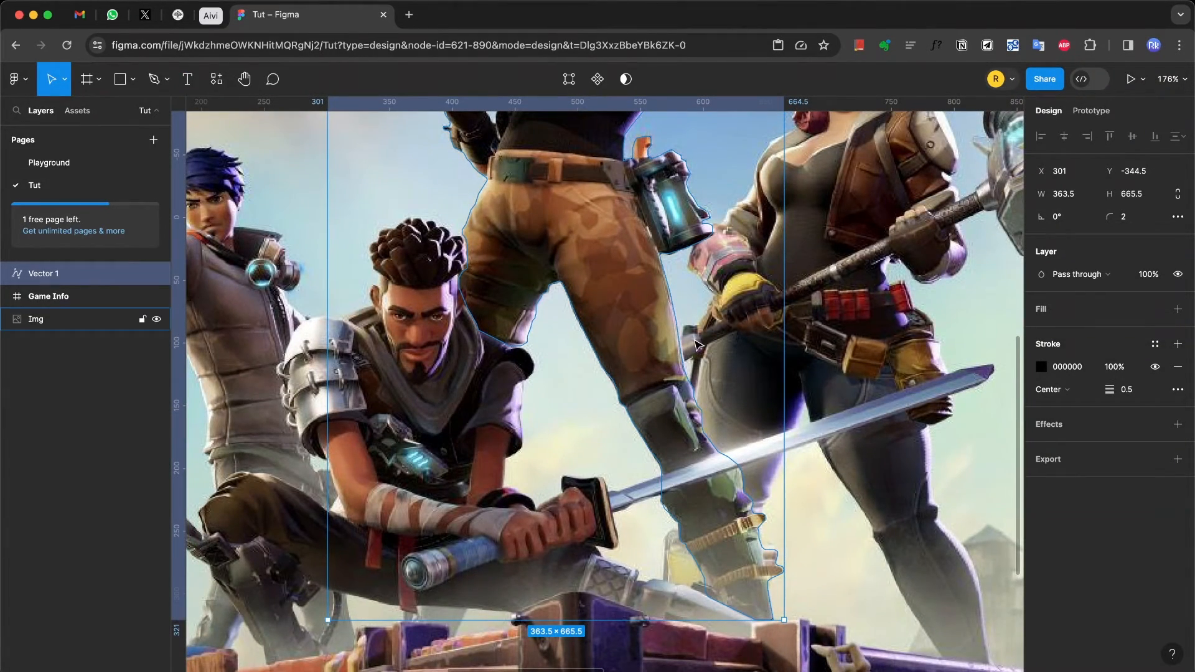
pyautogui.moveTo(778, 534)
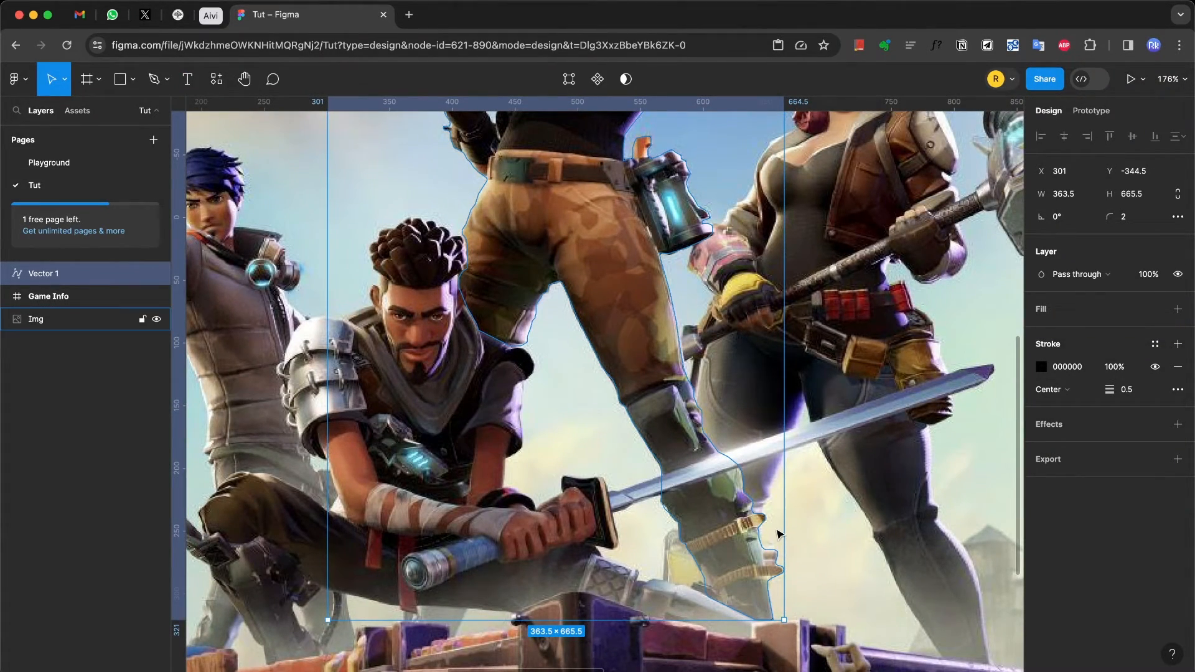
pyautogui.scroll(3)
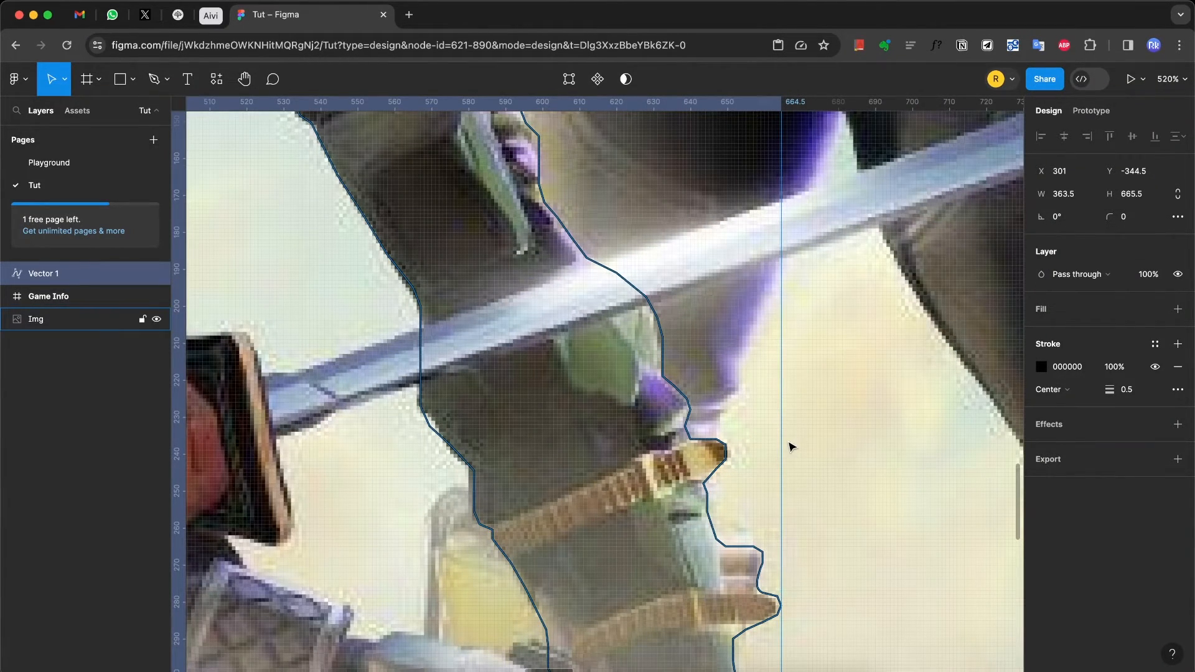
pyautogui.scroll(-3)
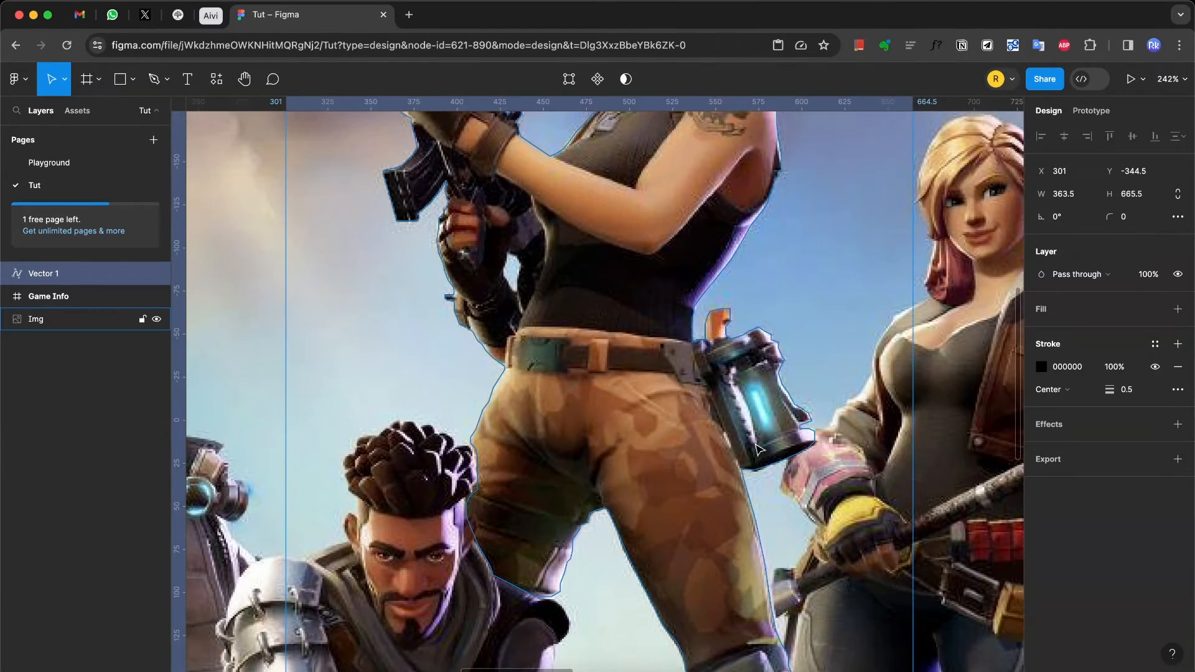
pyautogui.moveTo(705, 381)
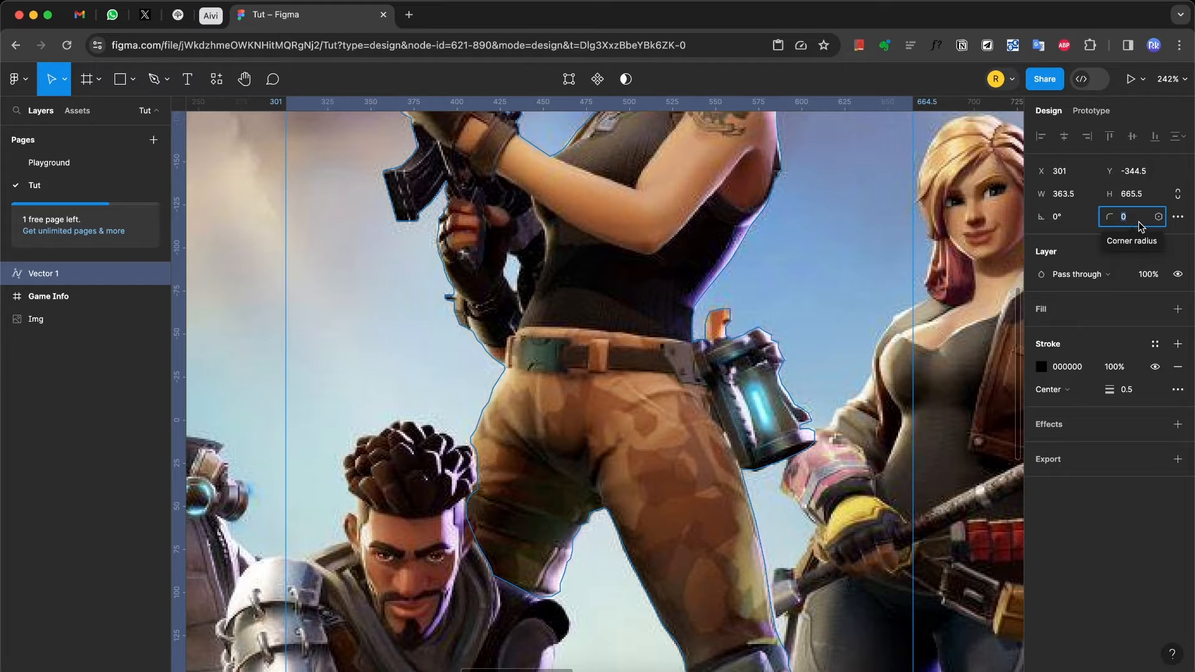
pyautogui.write('1')
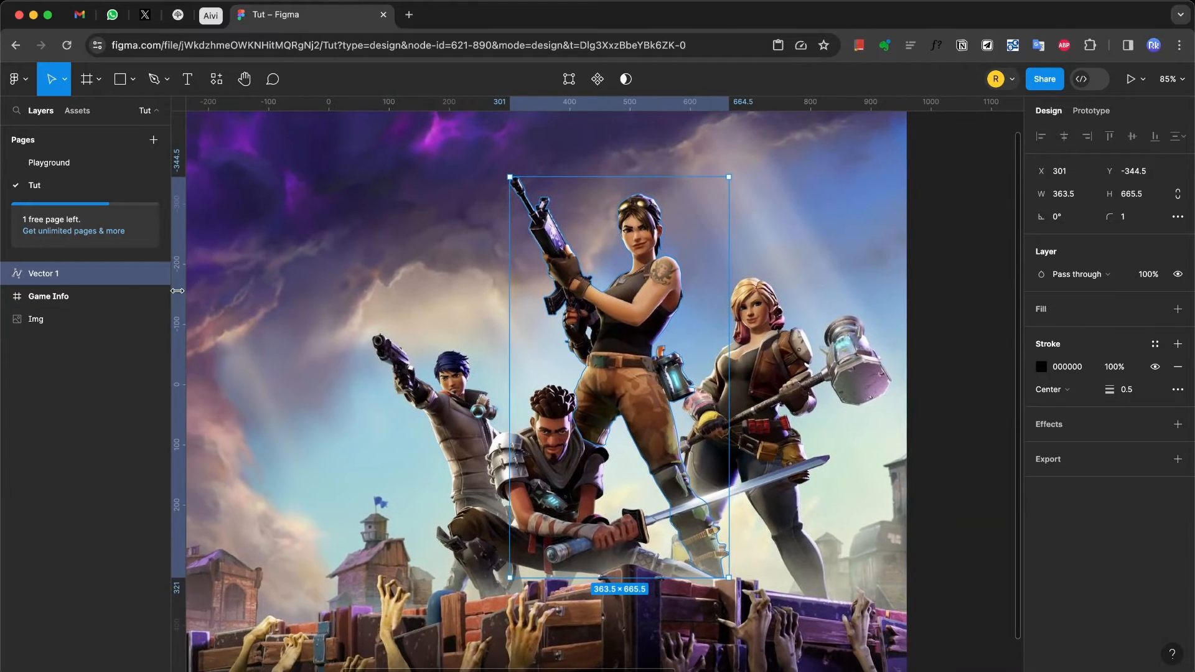
# Rename Vector 1 to Mask, add a grey fill, remove its stroke, and select it with Img
pyautogui.doubleClick(43, 273)
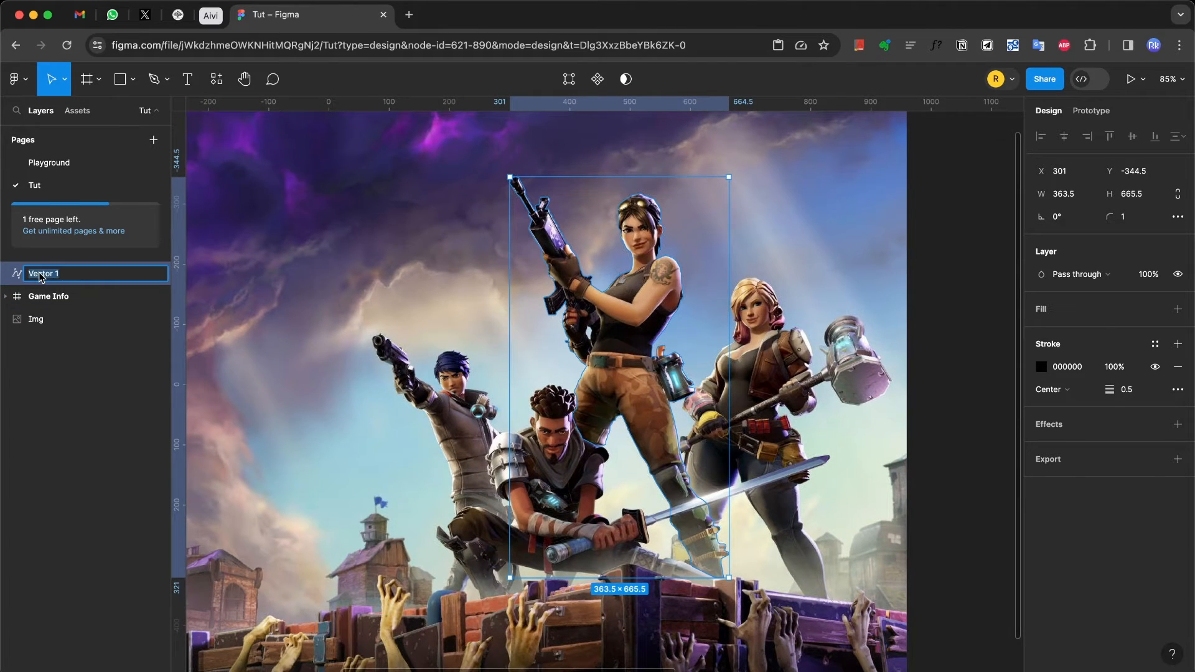
pyautogui.write('Mask')
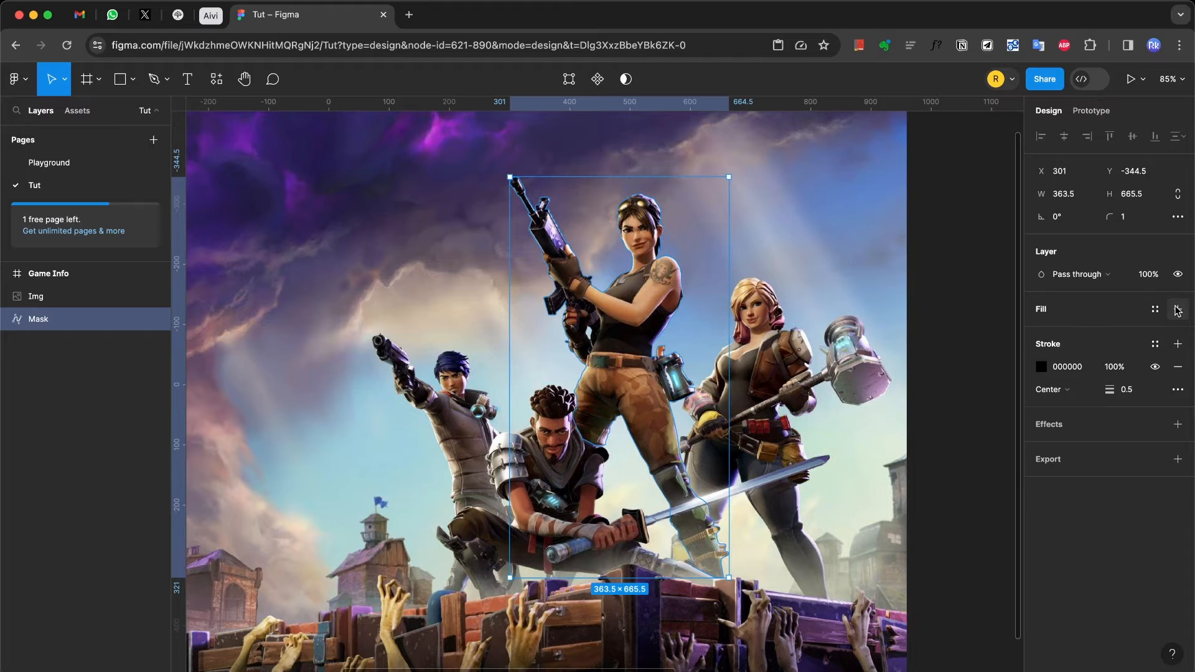
pyautogui.click(1178, 308)
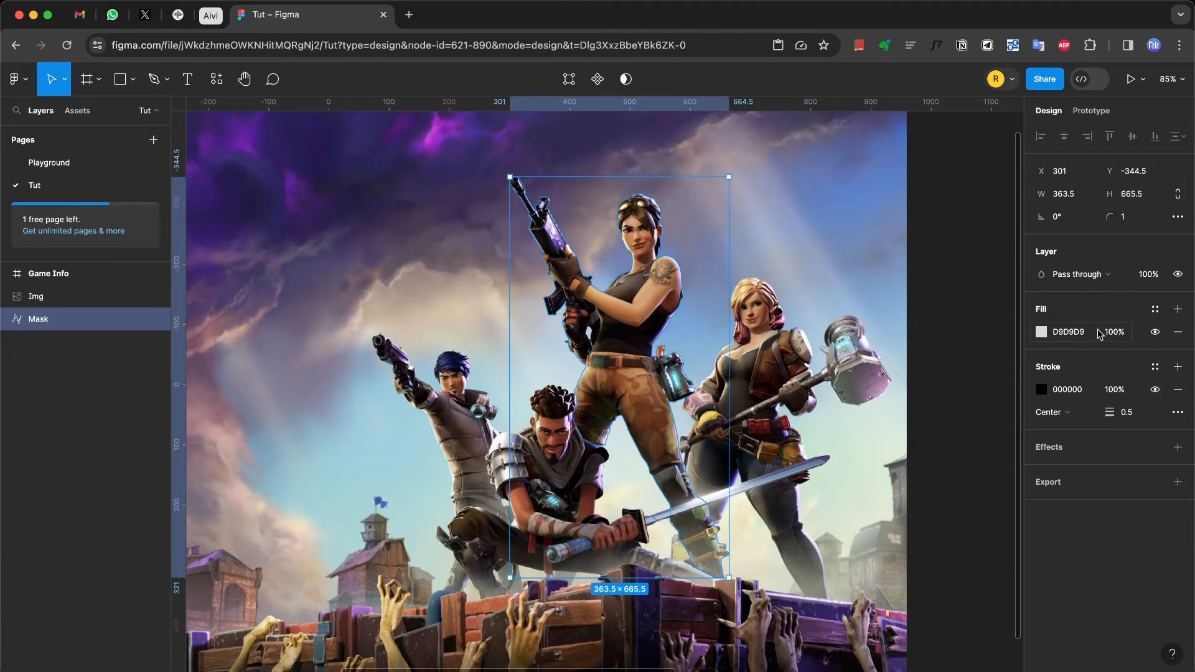
pyautogui.click(1177, 390)
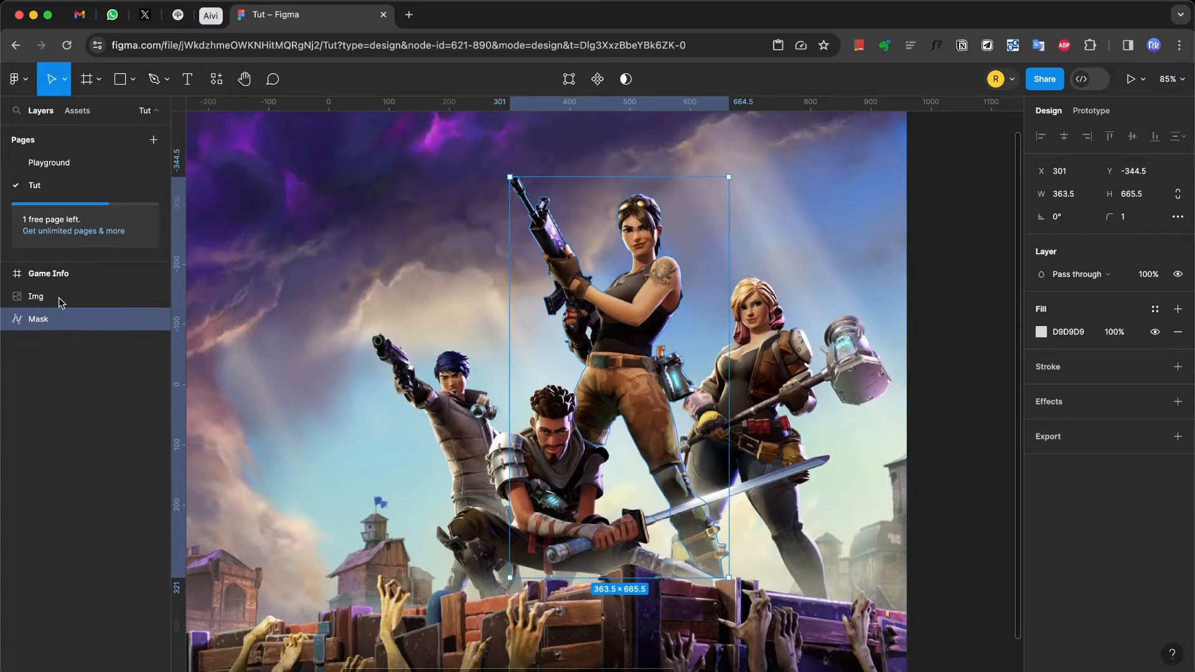
pyautogui.click(36, 296)
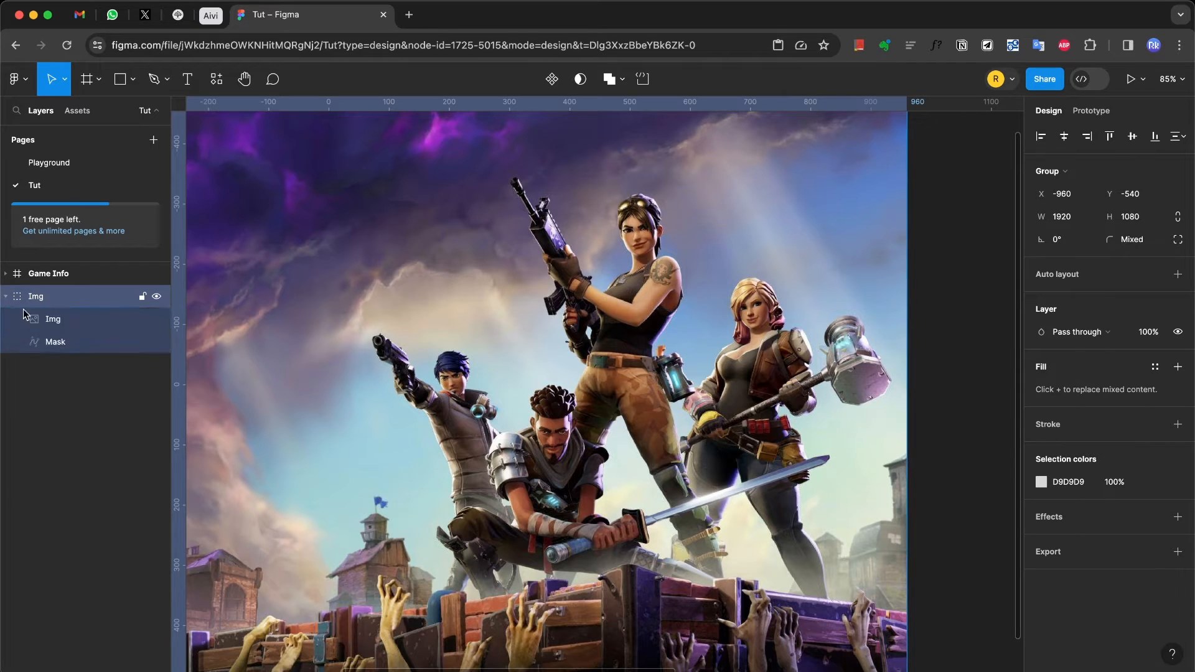
# Deselect to view the image clipped down to the rifle-carrying character
pyautogui.click(54, 341)
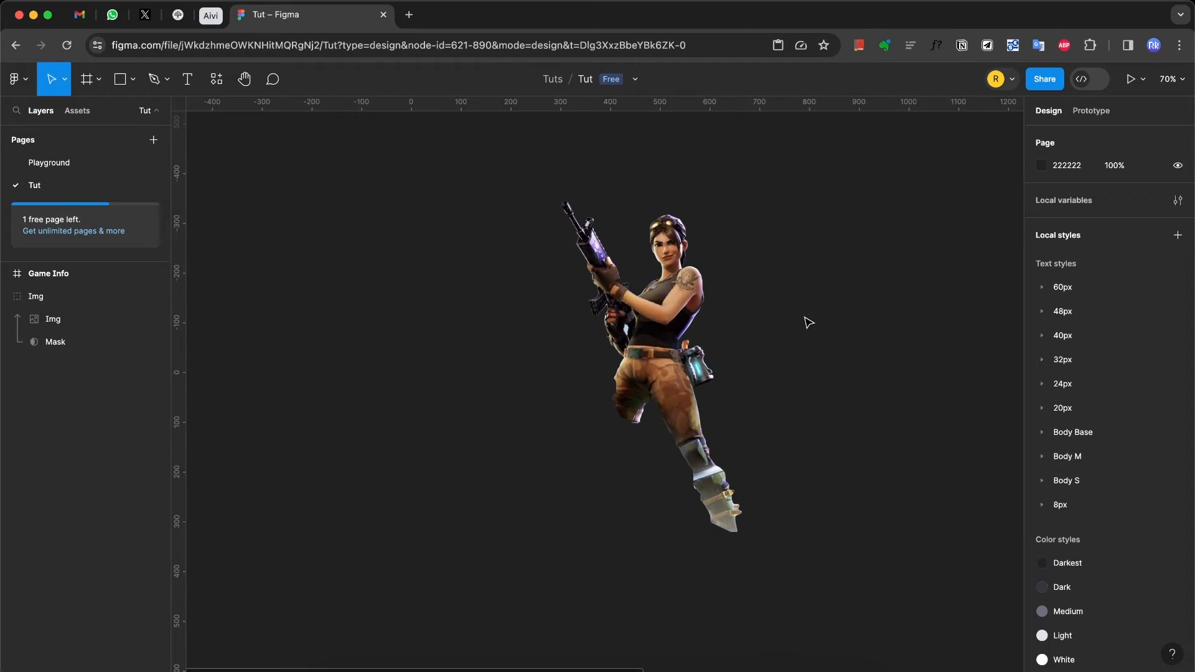
pyautogui.scroll(3)
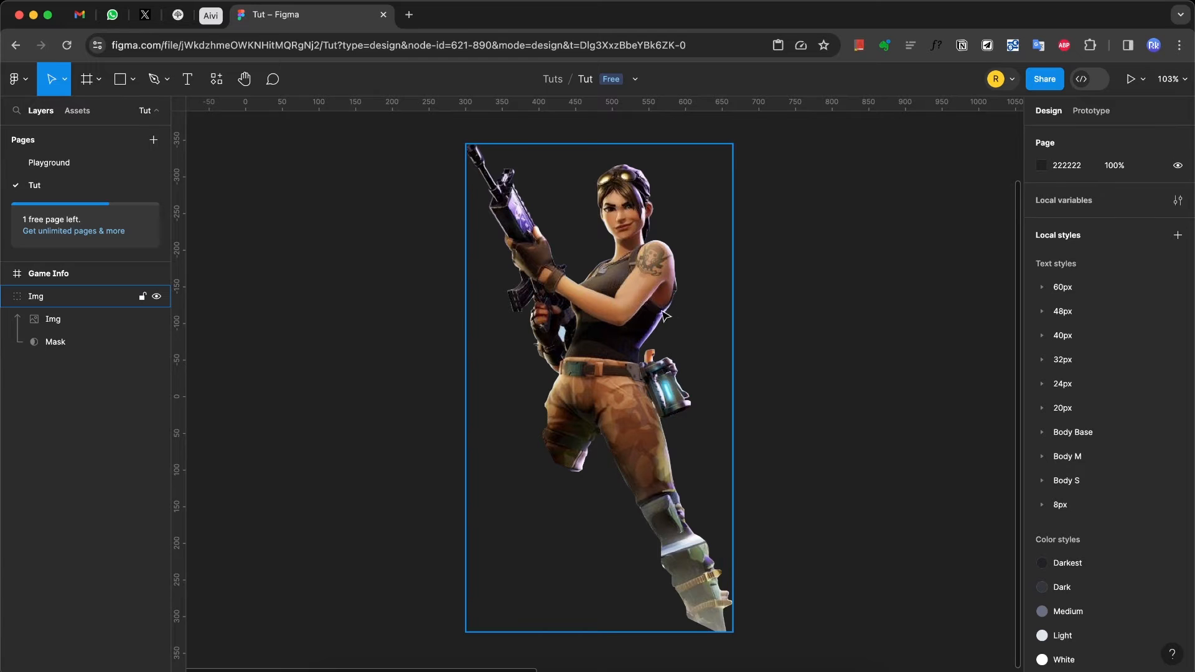
# Add a Layer blur effect with strength 1 to the Mask layer
pyautogui.click(55, 341)
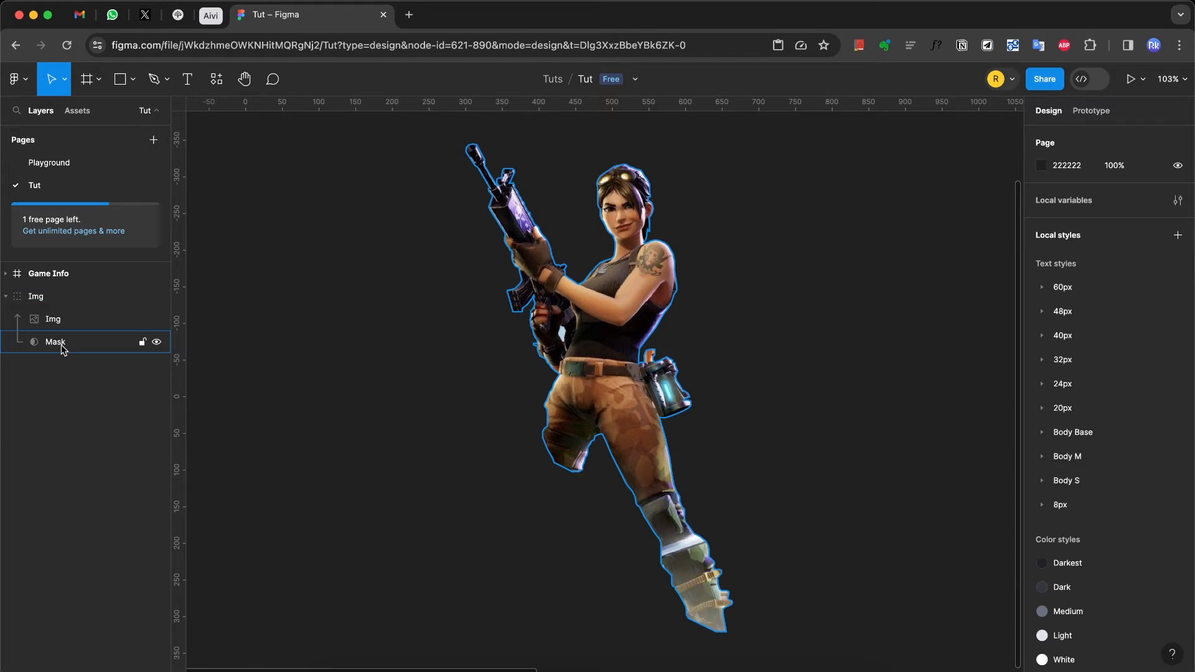
pyautogui.click(55, 342)
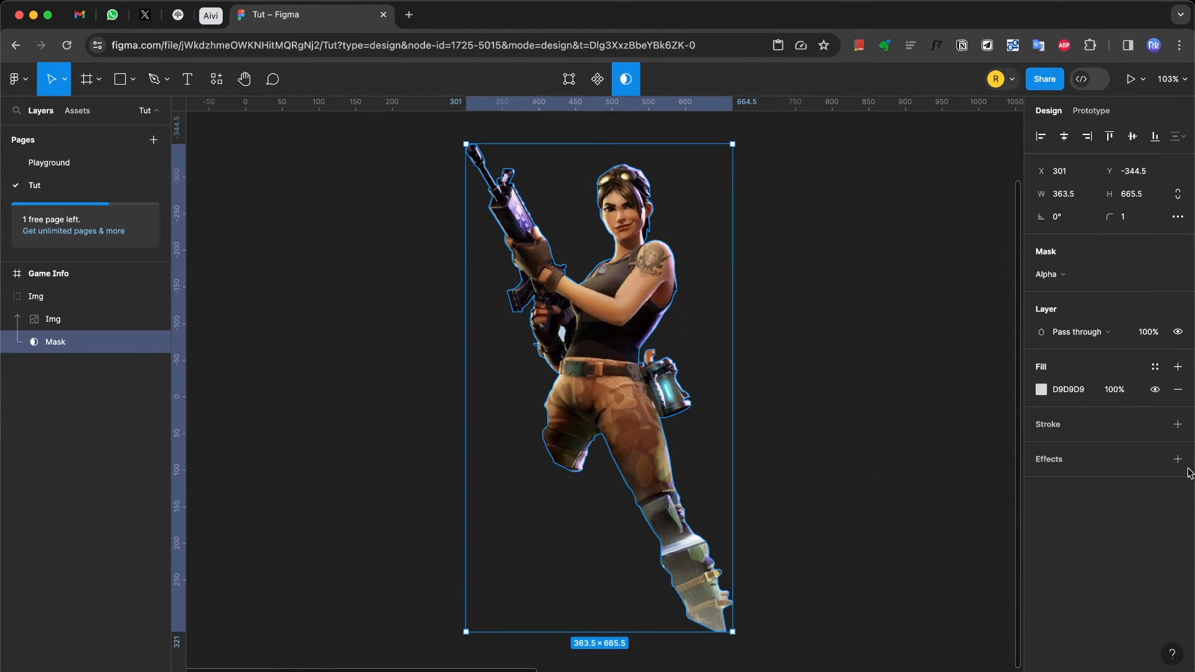
pyautogui.click(1177, 458)
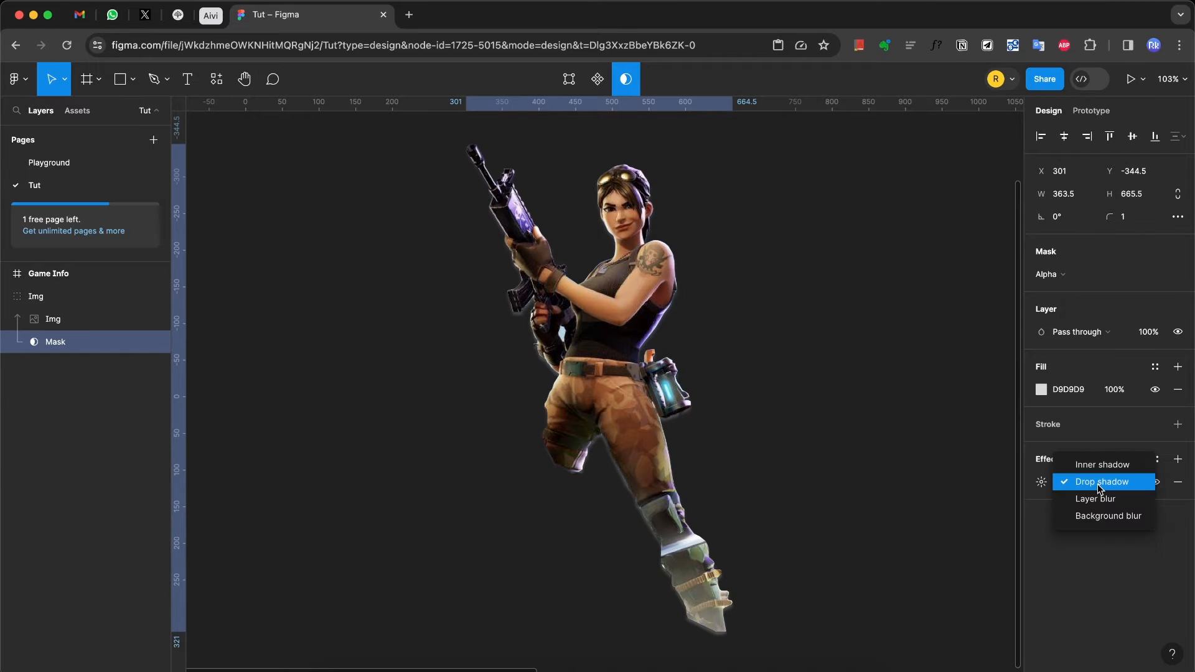
pyautogui.click(1095, 498)
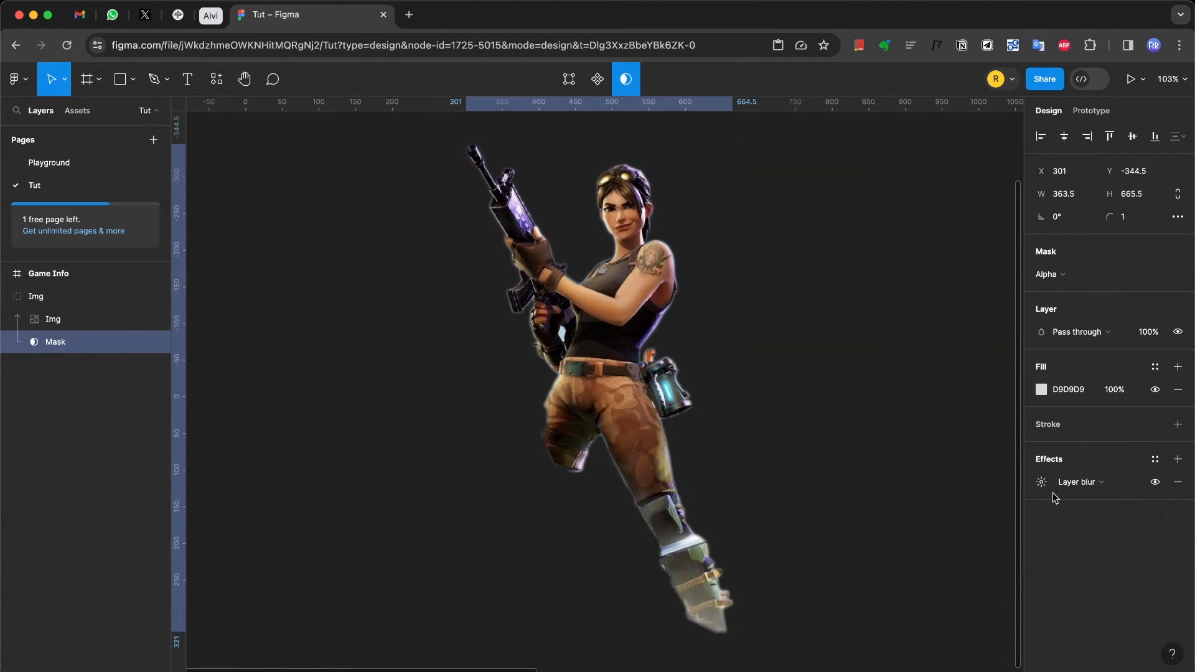
pyautogui.scroll(3)
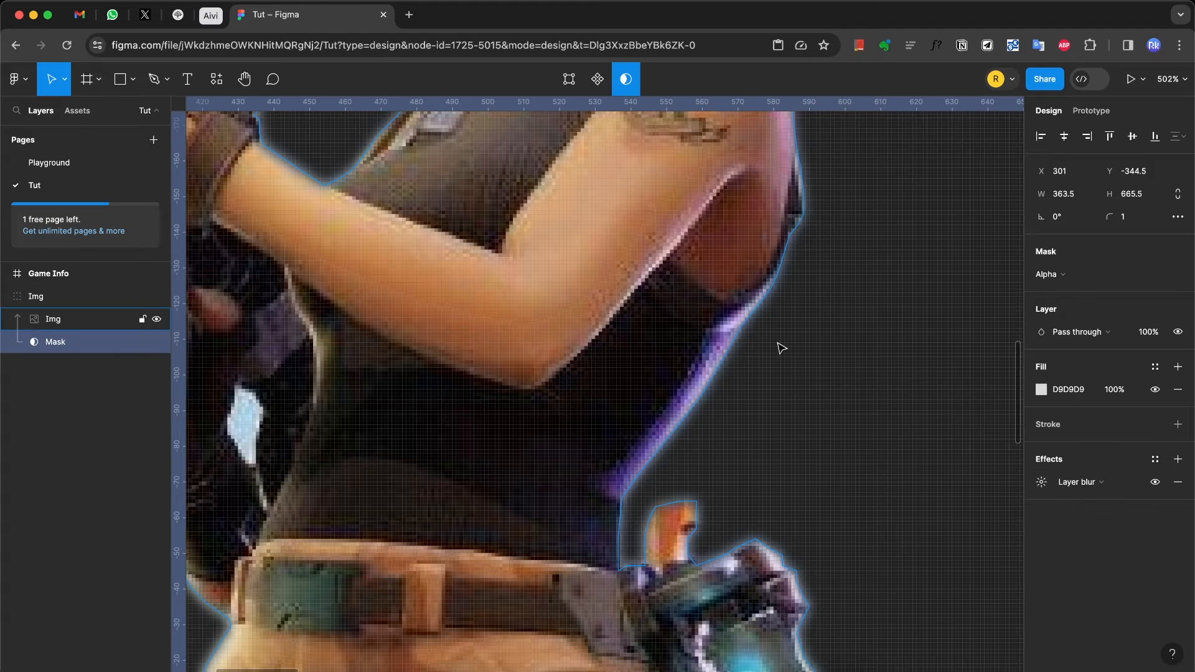
pyautogui.scroll(-3)
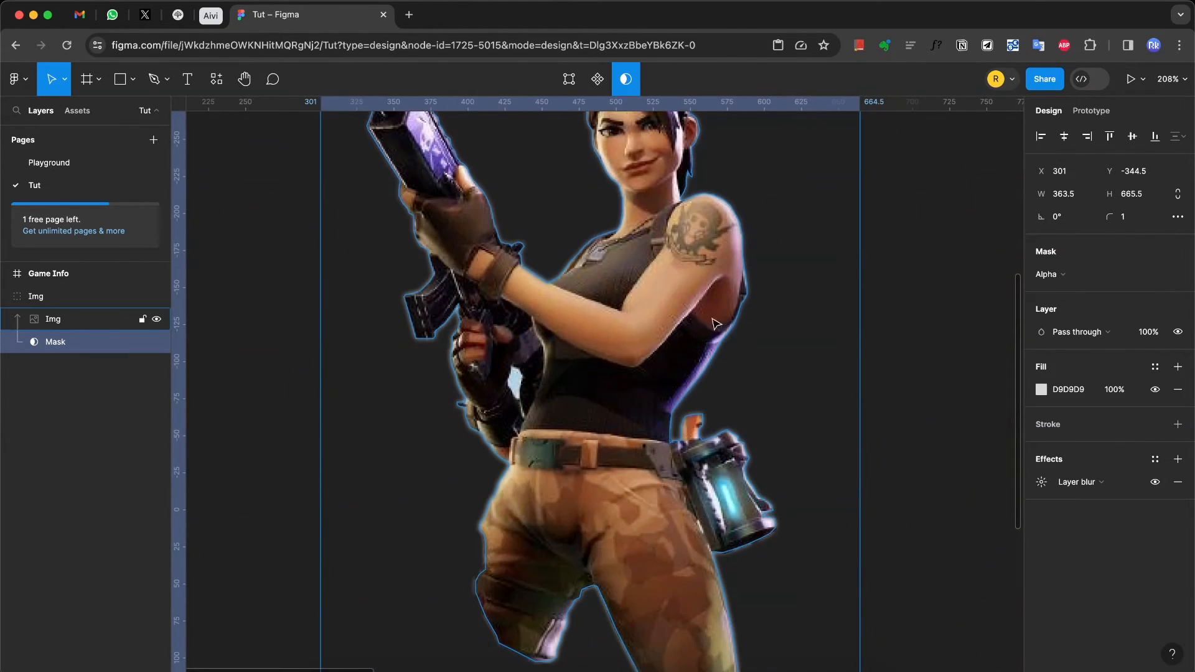
pyautogui.scroll(-3)
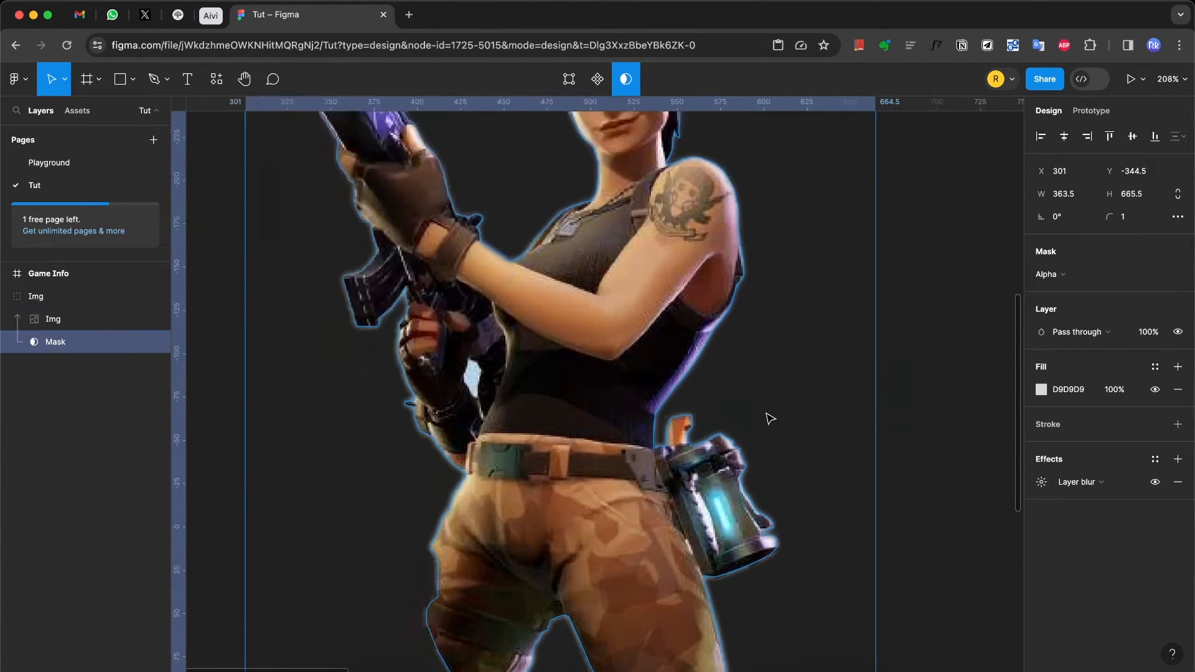
pyautogui.click(1040, 482)
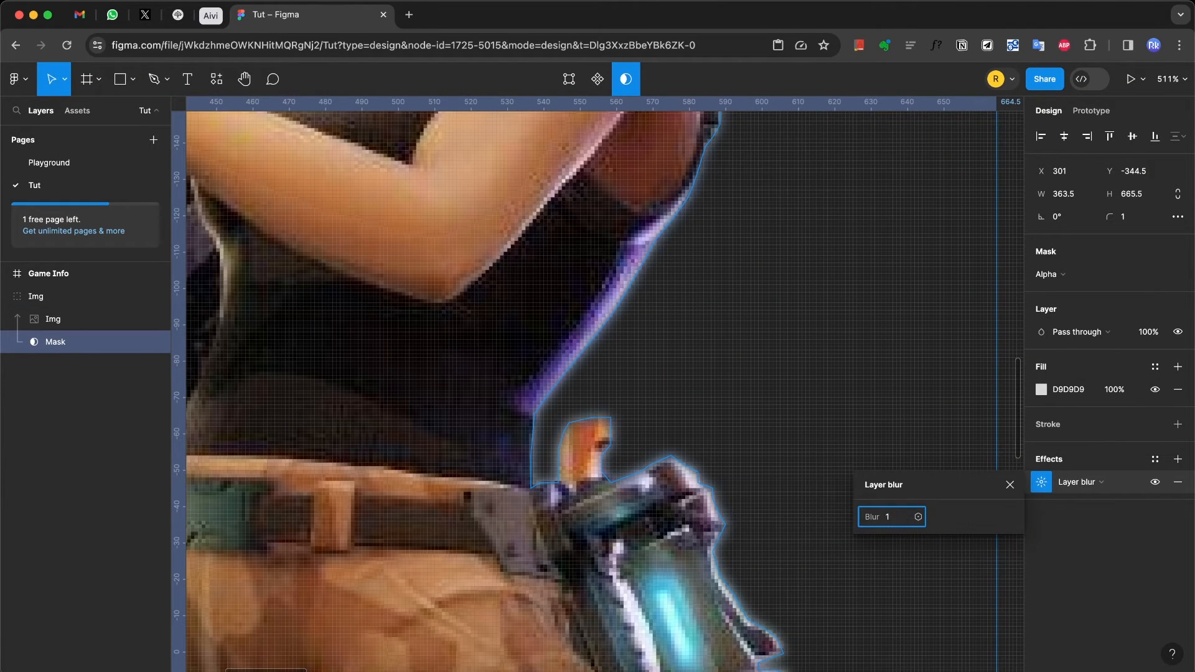
pyautogui.click(1157, 482)
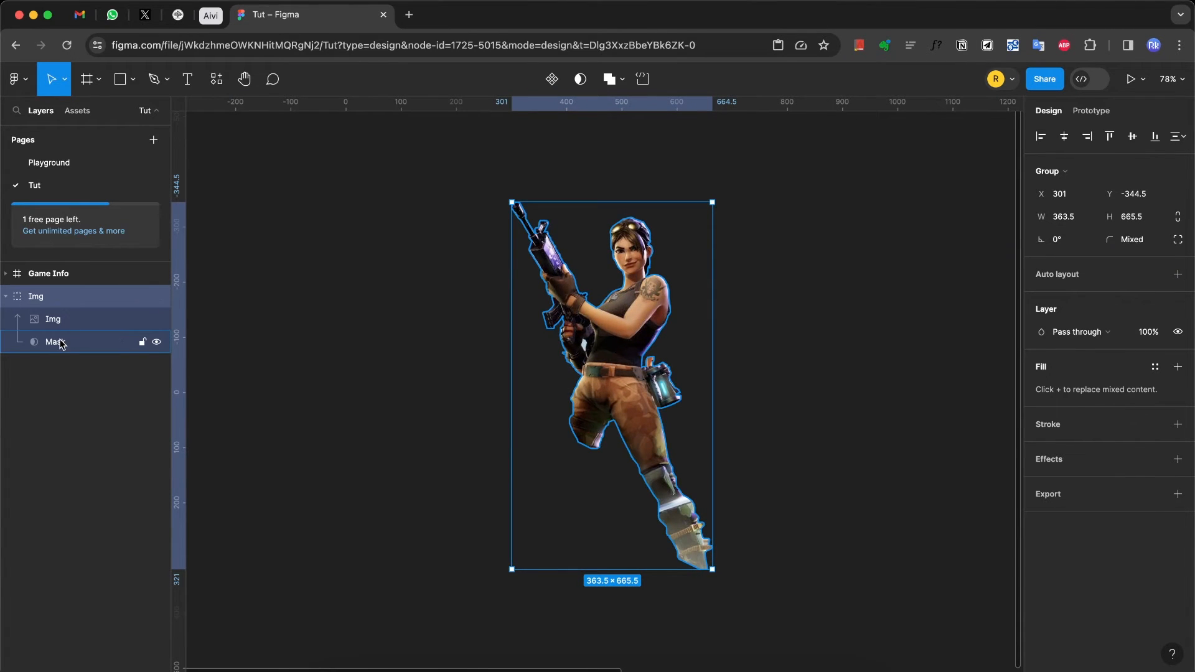
pyautogui.click(54, 341)
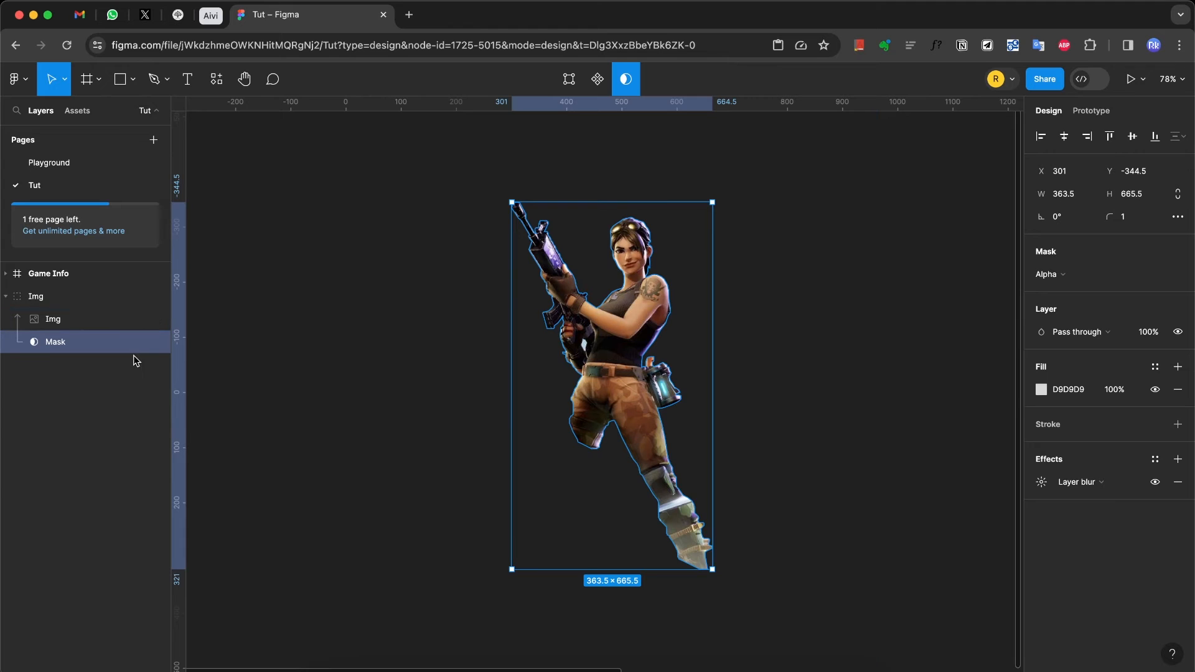
pyautogui.moveTo(55, 348)
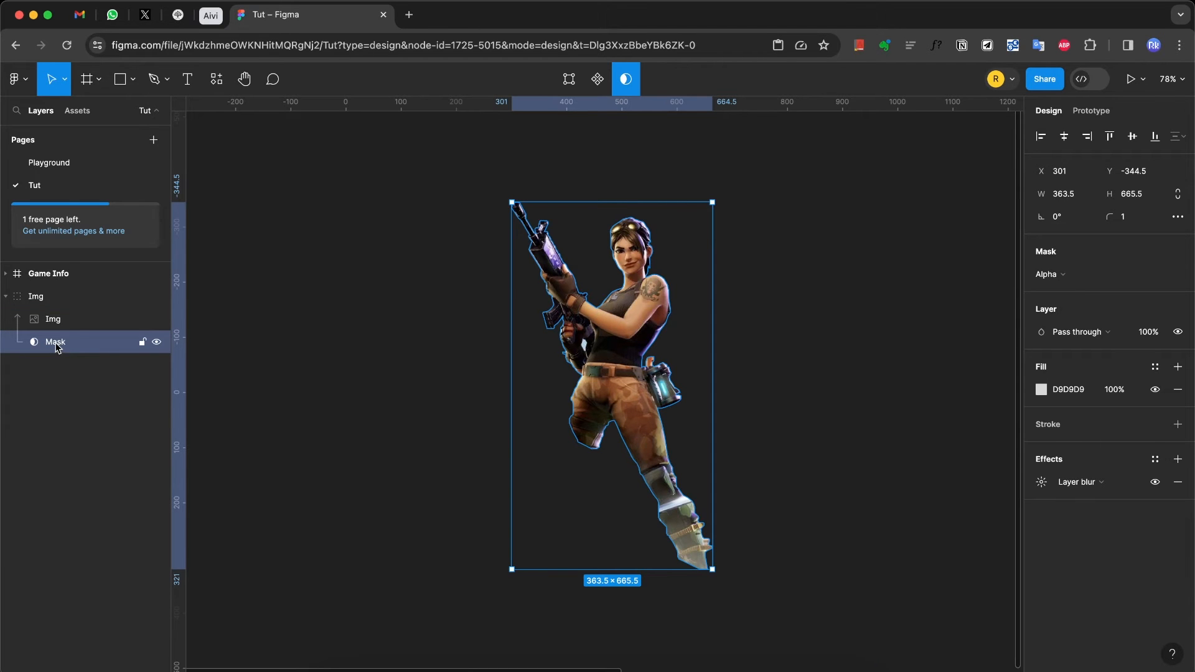
pyautogui.scroll(3)
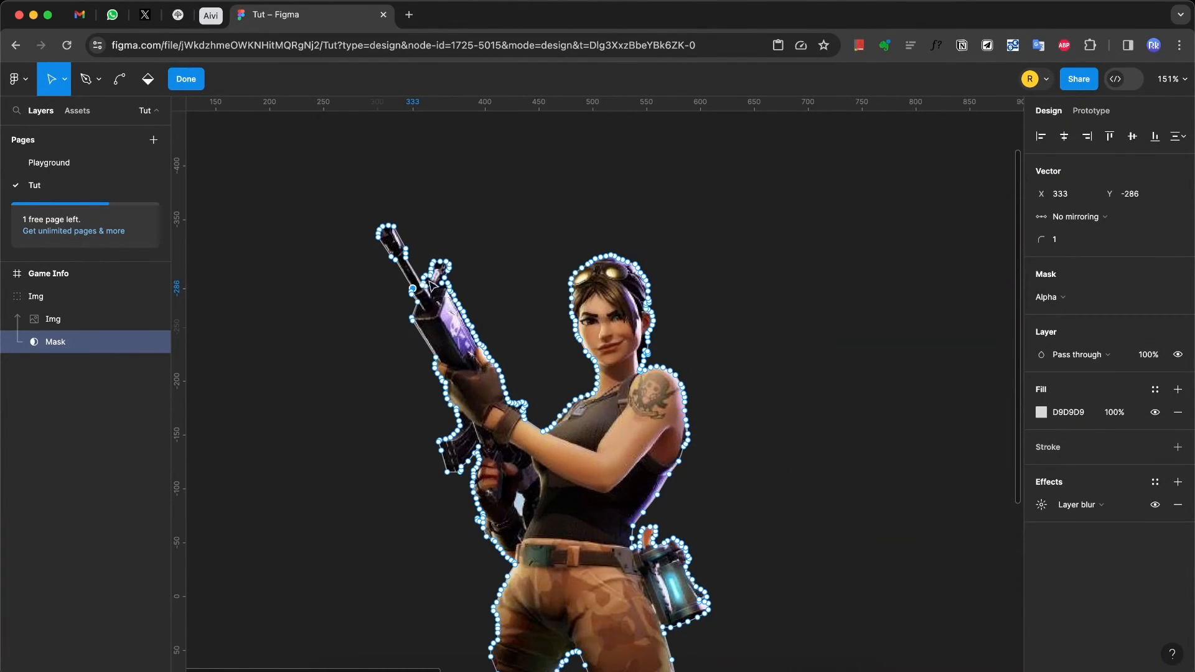
pyautogui.click(186, 78)
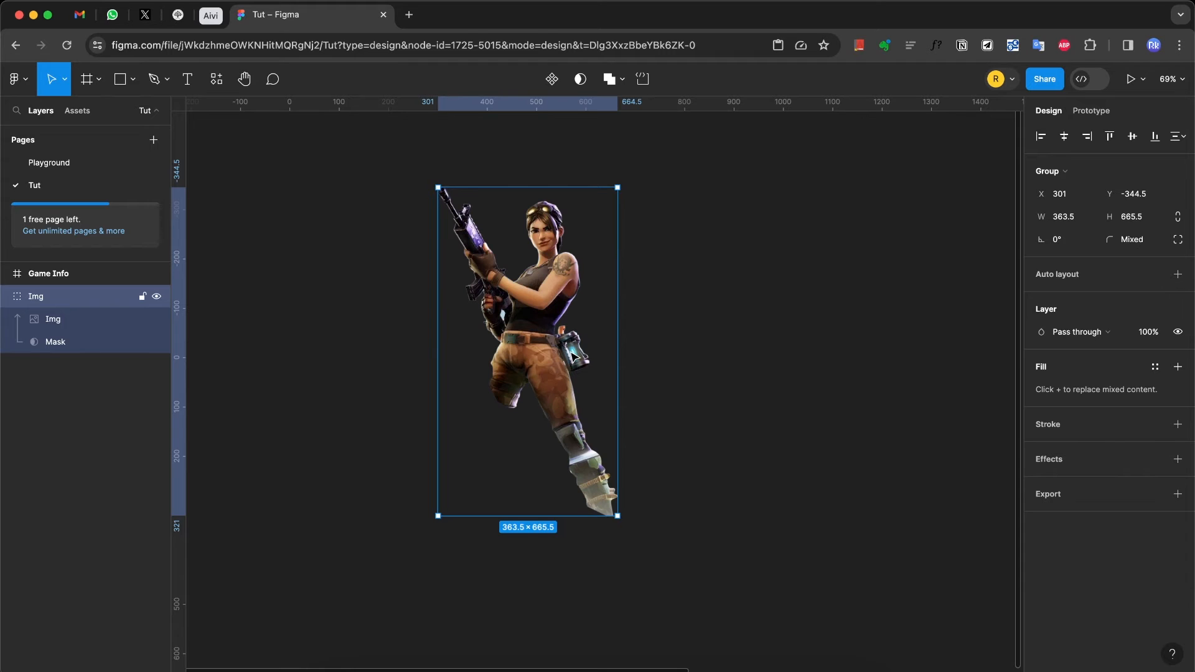
pyautogui.moveTo(98, 151)
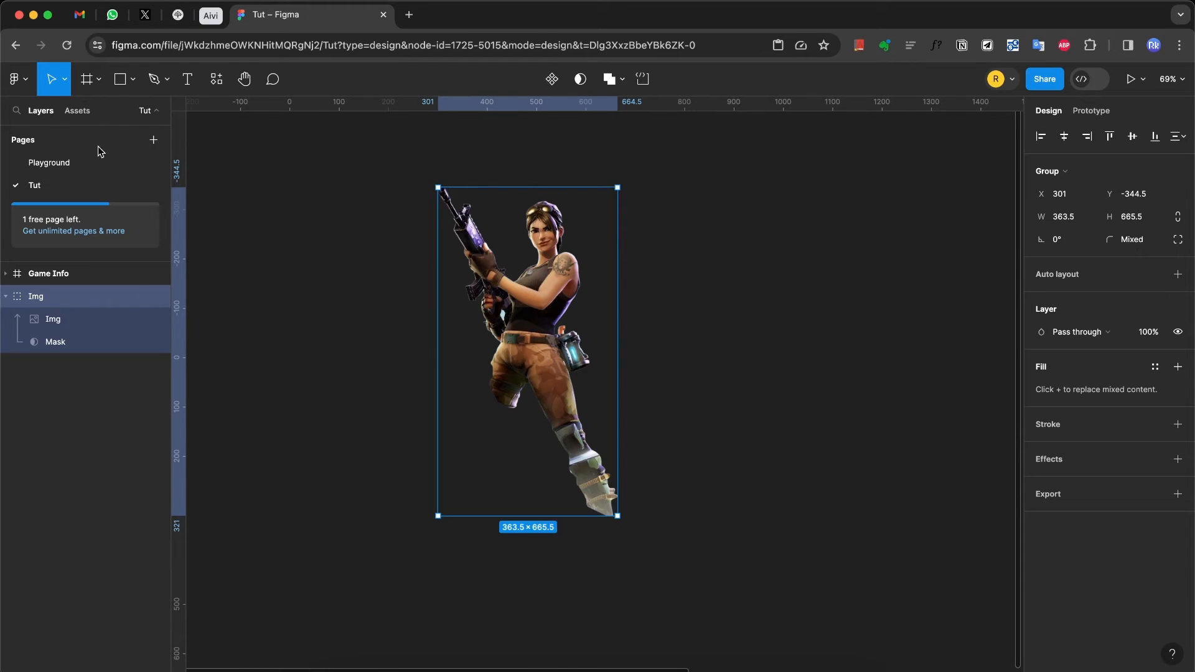
# Copy the Img group to the clipboard via Edit > Copy as > Copy as PNG
pyautogui.click(14, 78)
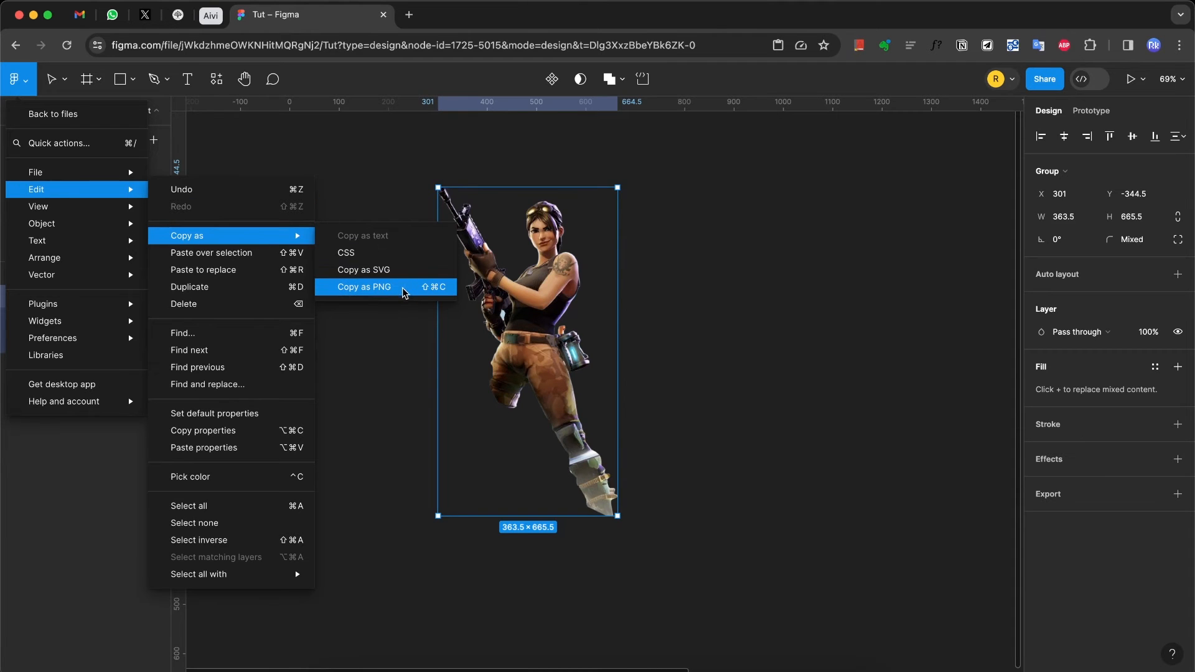
pyautogui.click(364, 288)
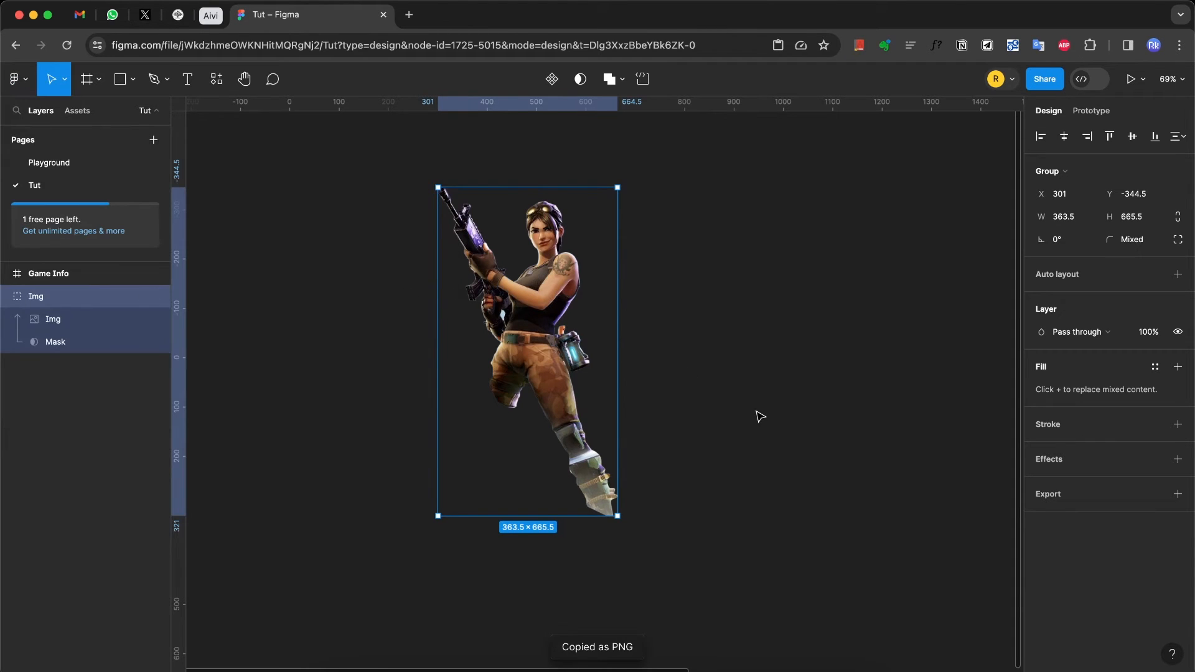
pyautogui.moveTo(747, 445)
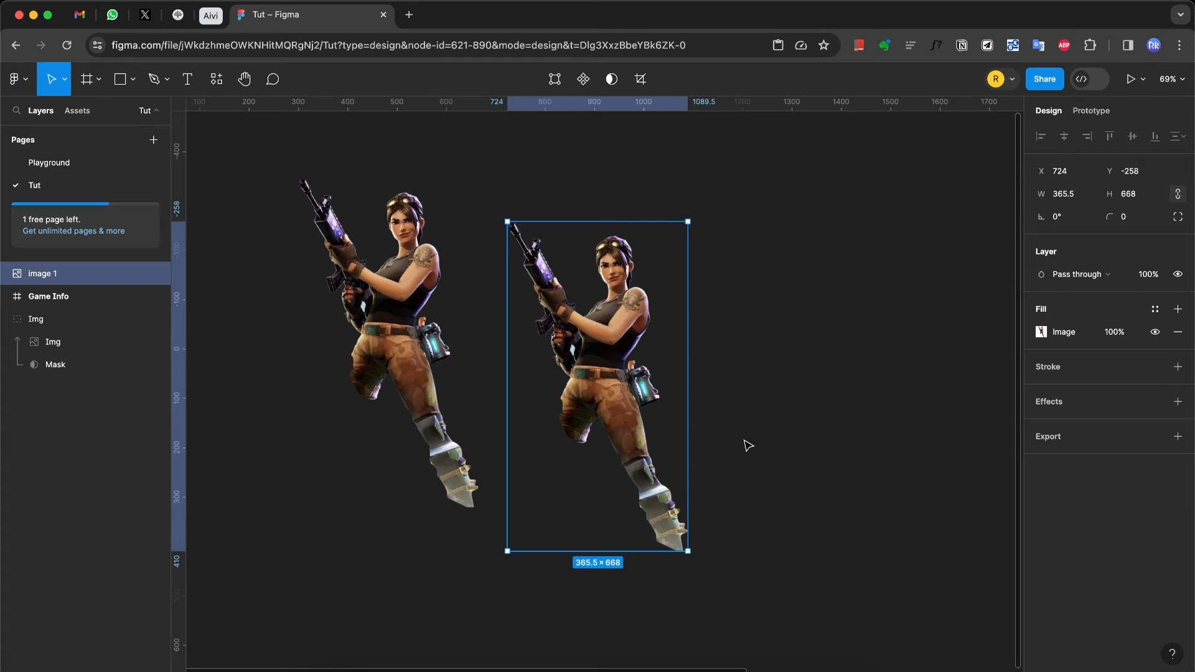
# Zoom out and pan toward the Game Info frame holding the pasted image
pyautogui.scroll(-3)
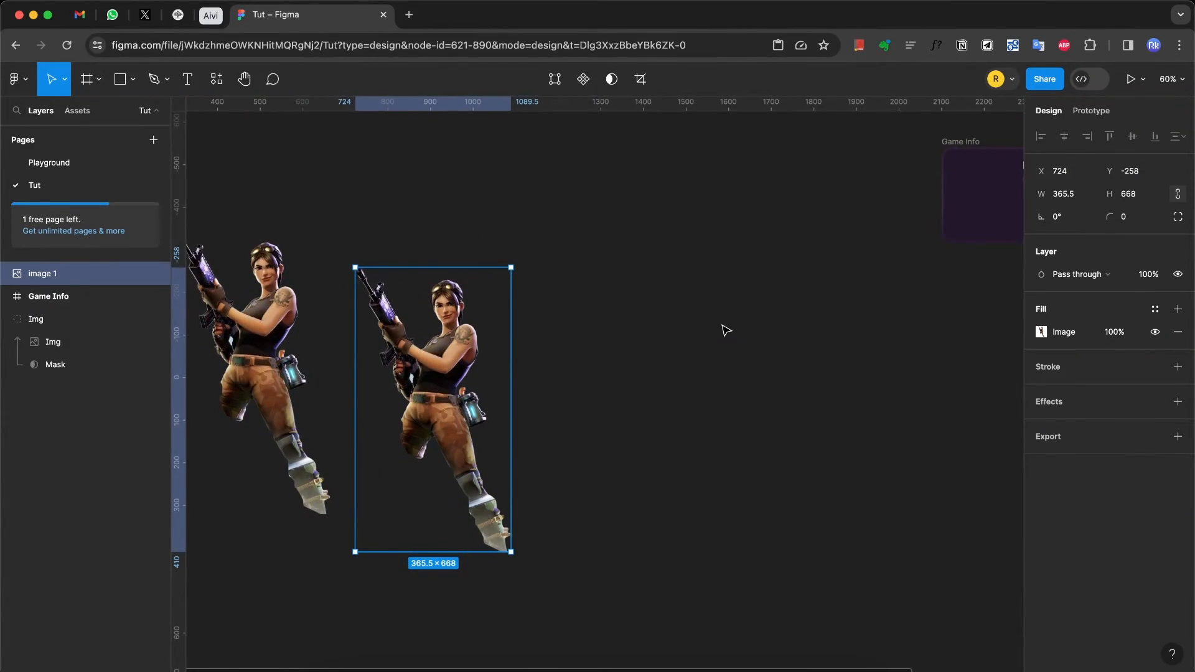
pyautogui.hscroll(-3)
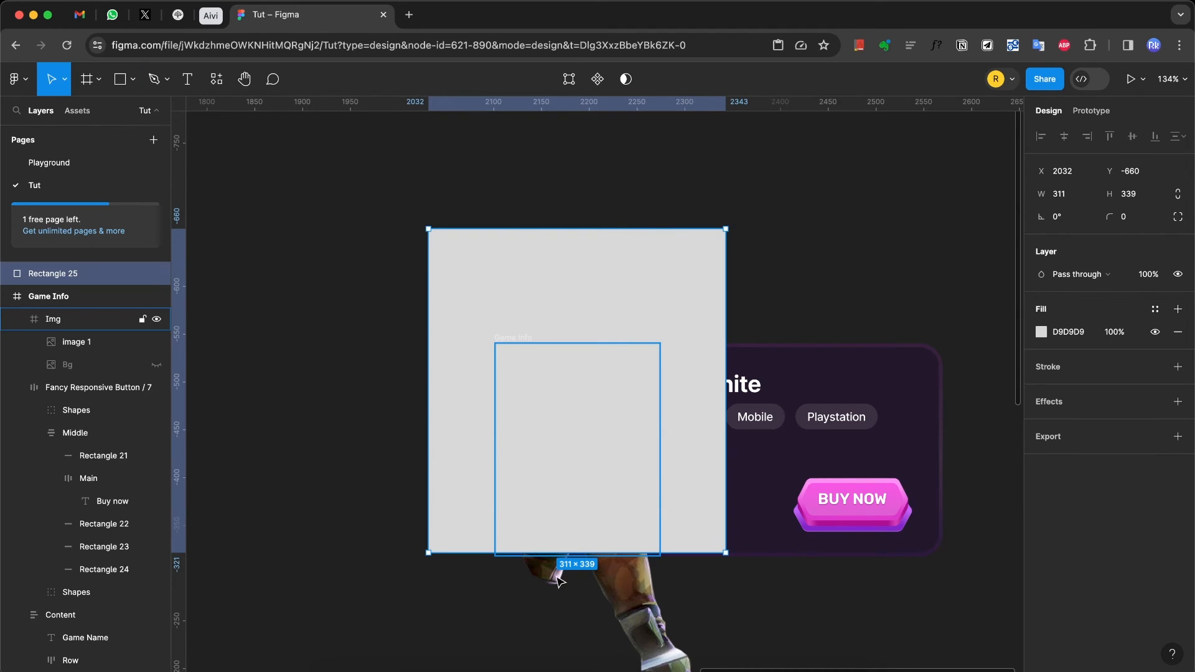
# Clip image 1 with a rectangle named Mask, grouped as Character inside the card
pyautogui.click(15, 318)
pyautogui.write('Mas')
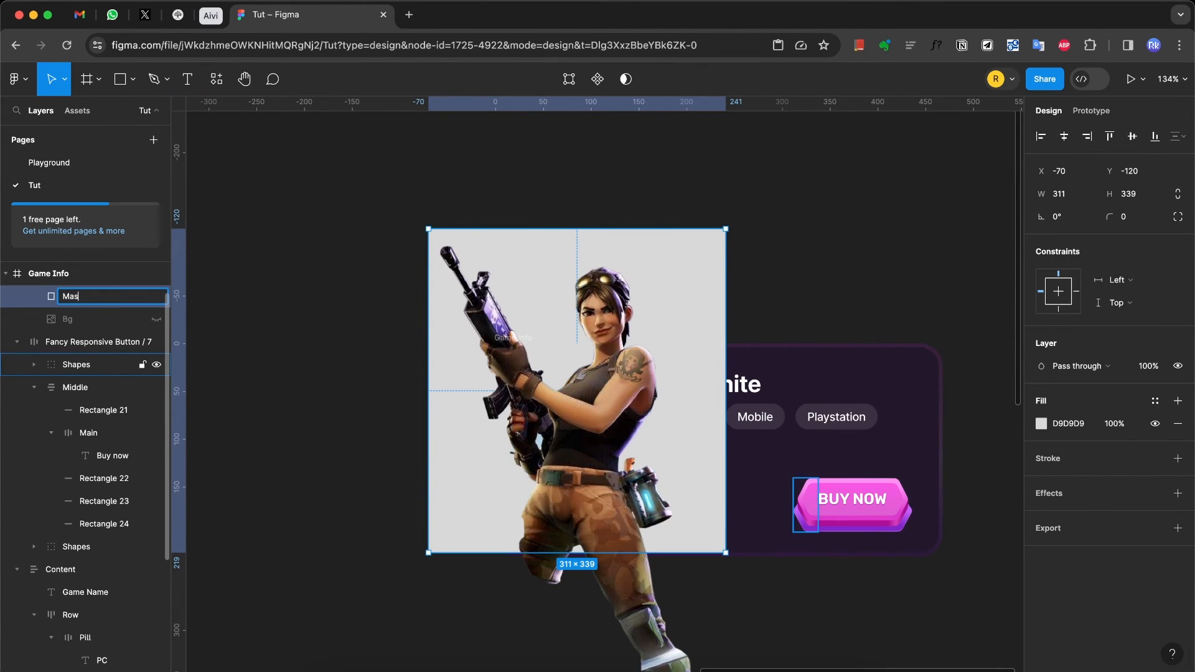
pyautogui.press('Return')
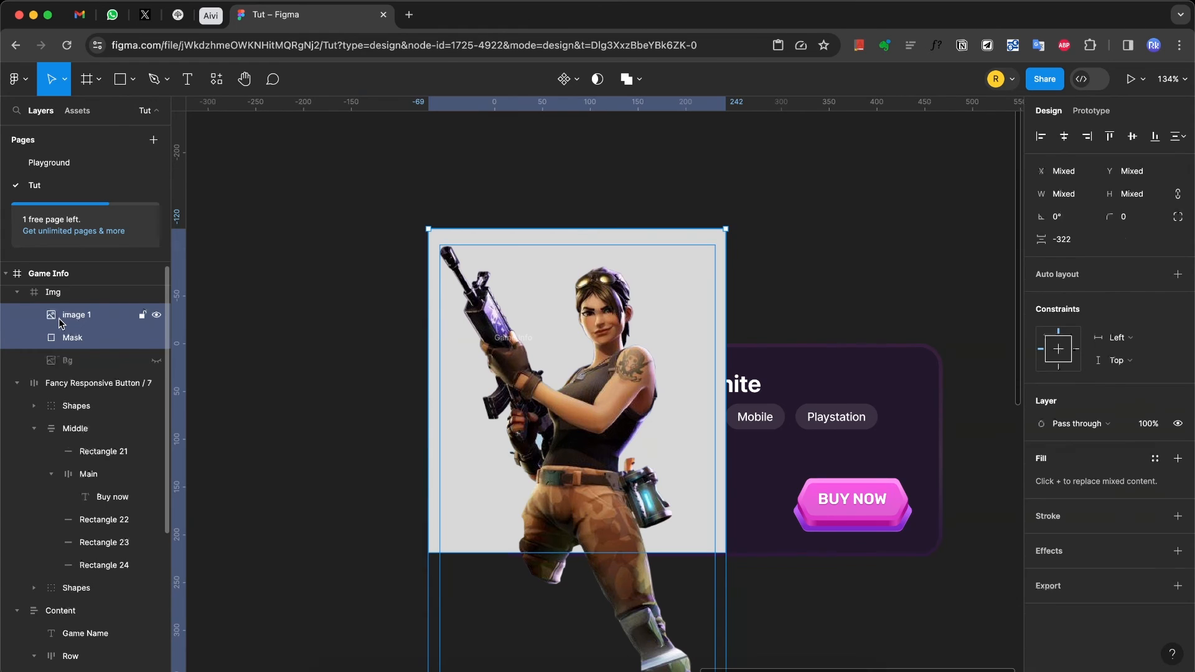
pyautogui.click(88, 359)
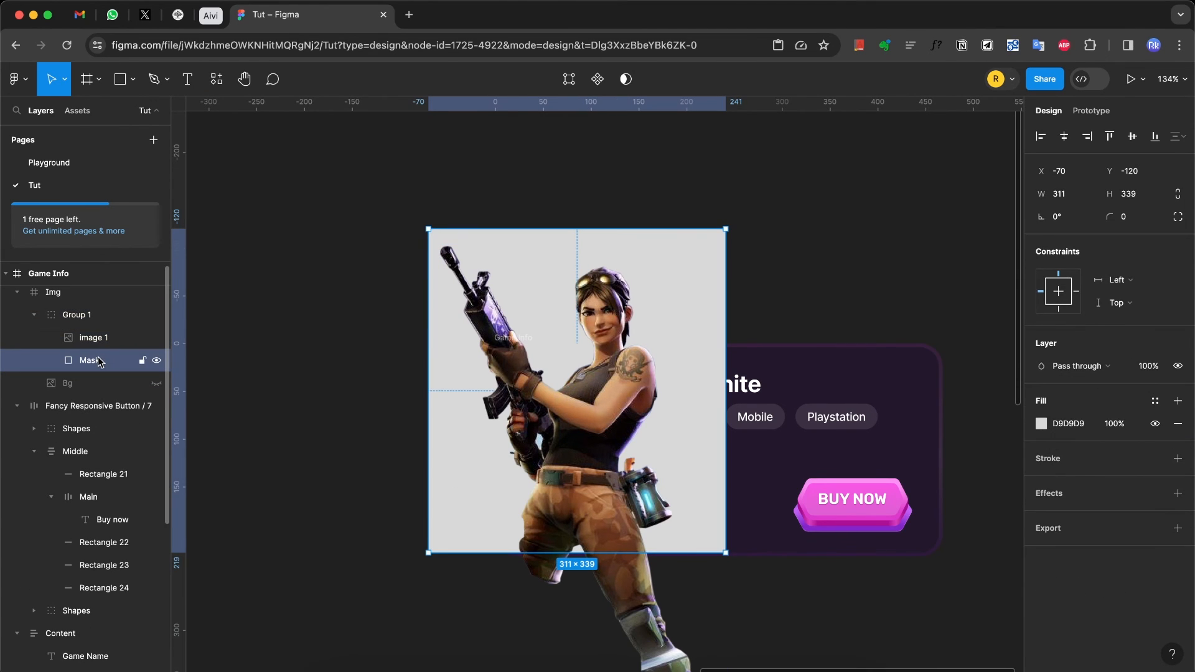
pyautogui.click(624, 79)
pyautogui.write('Character')
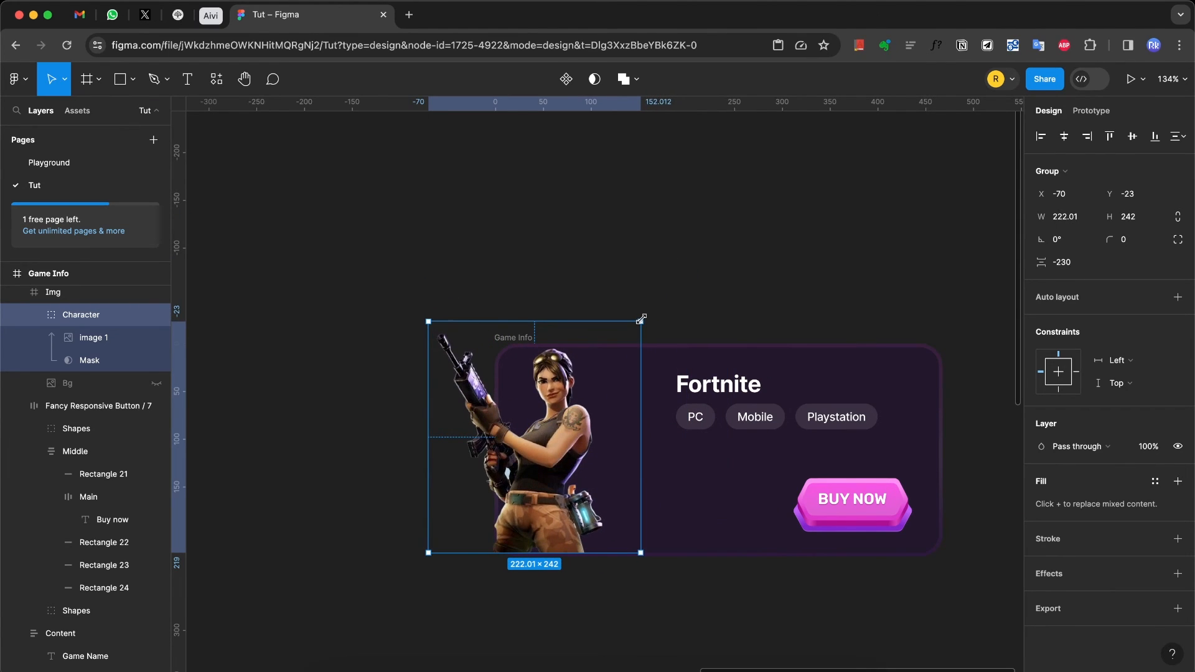
pyautogui.click(737, 276)
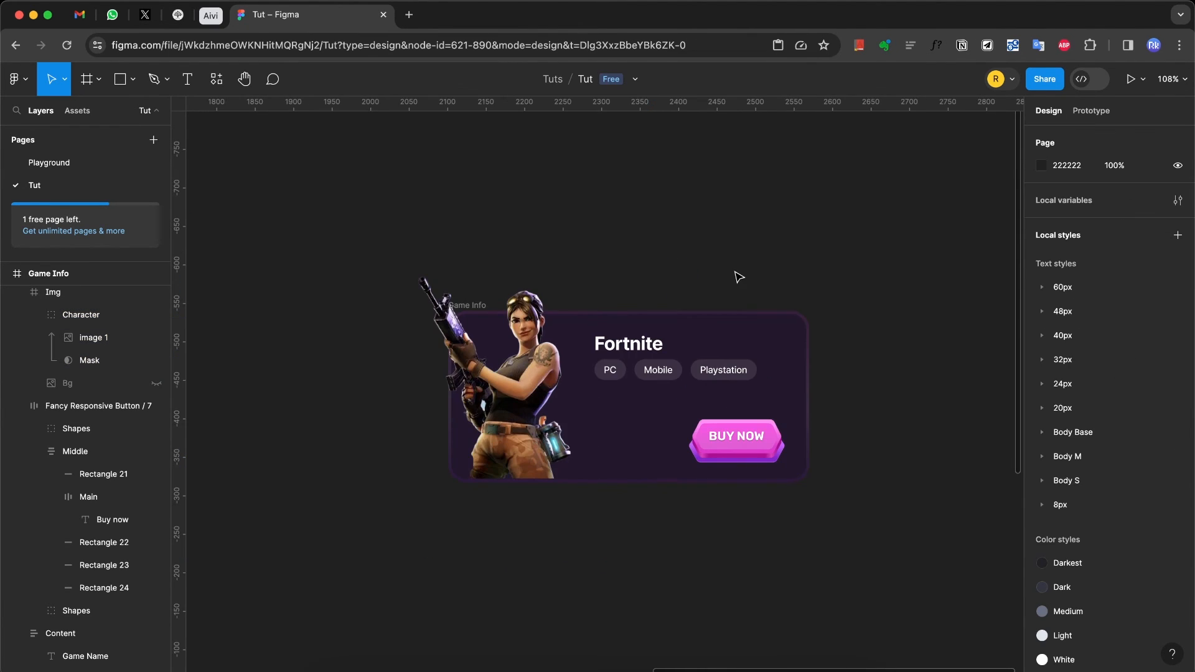
pyautogui.scroll(-3)
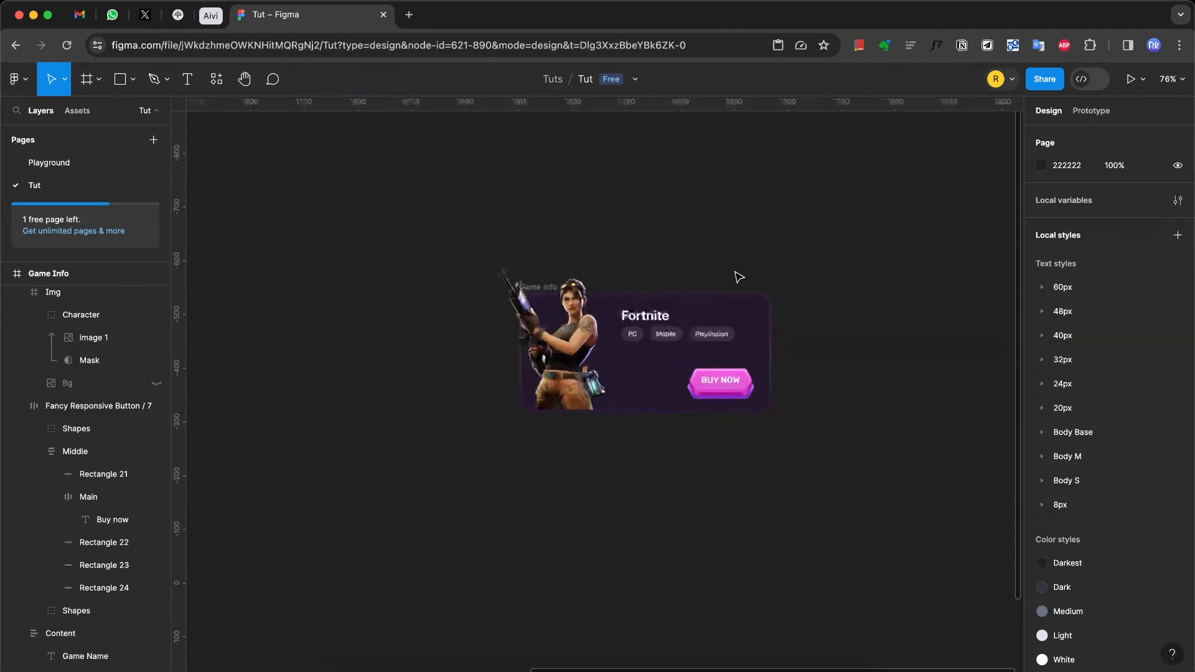